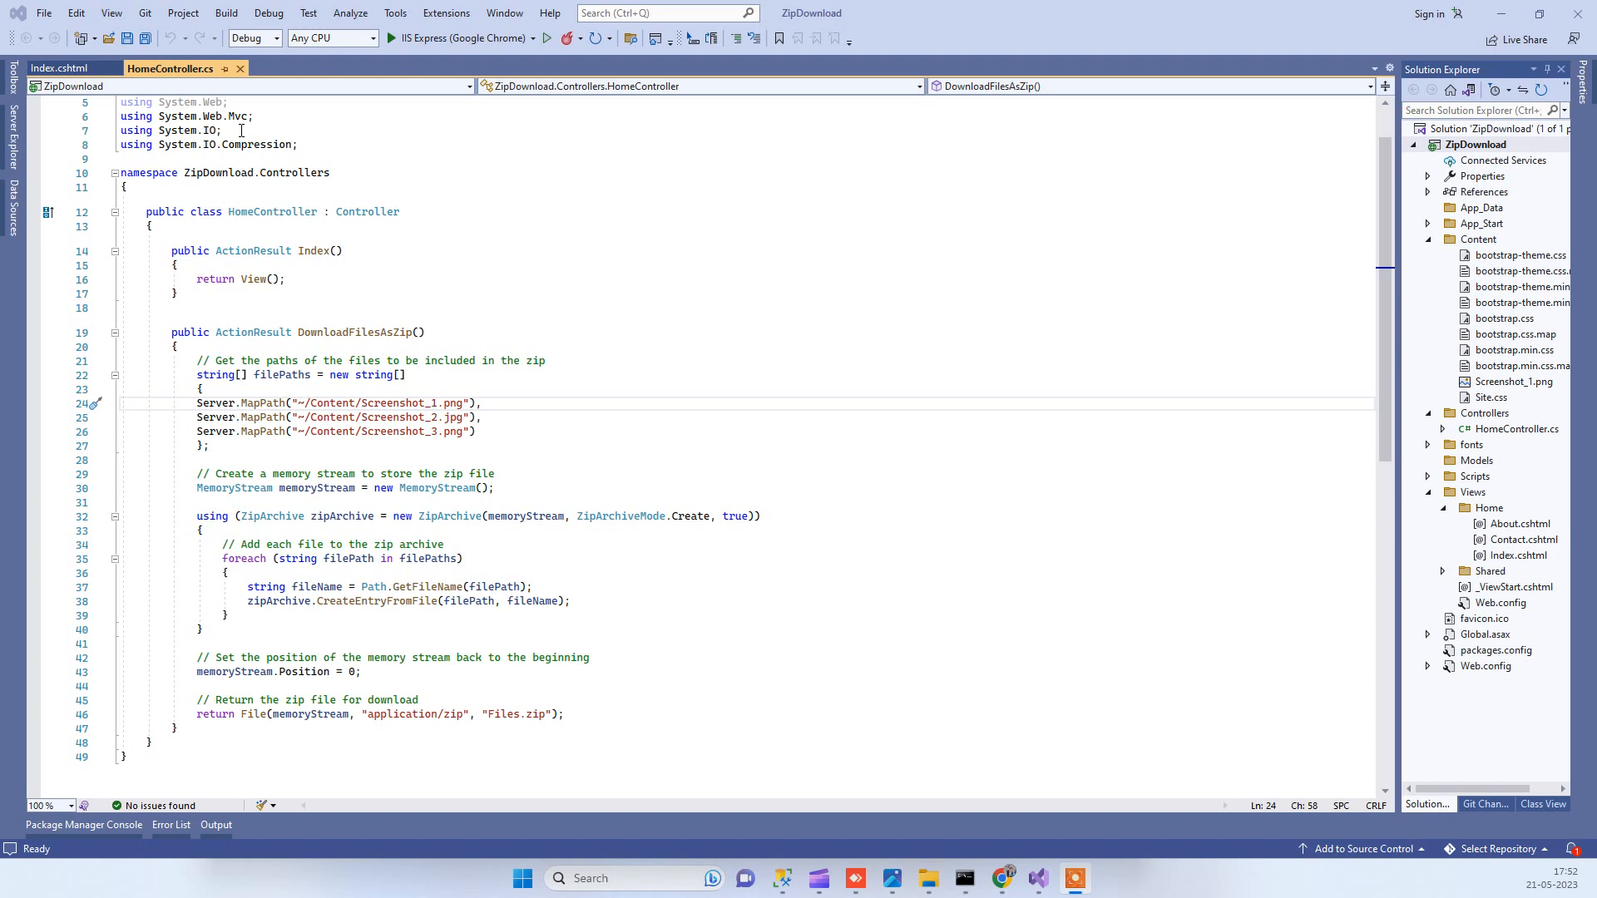
mouse_move(1447, 319)
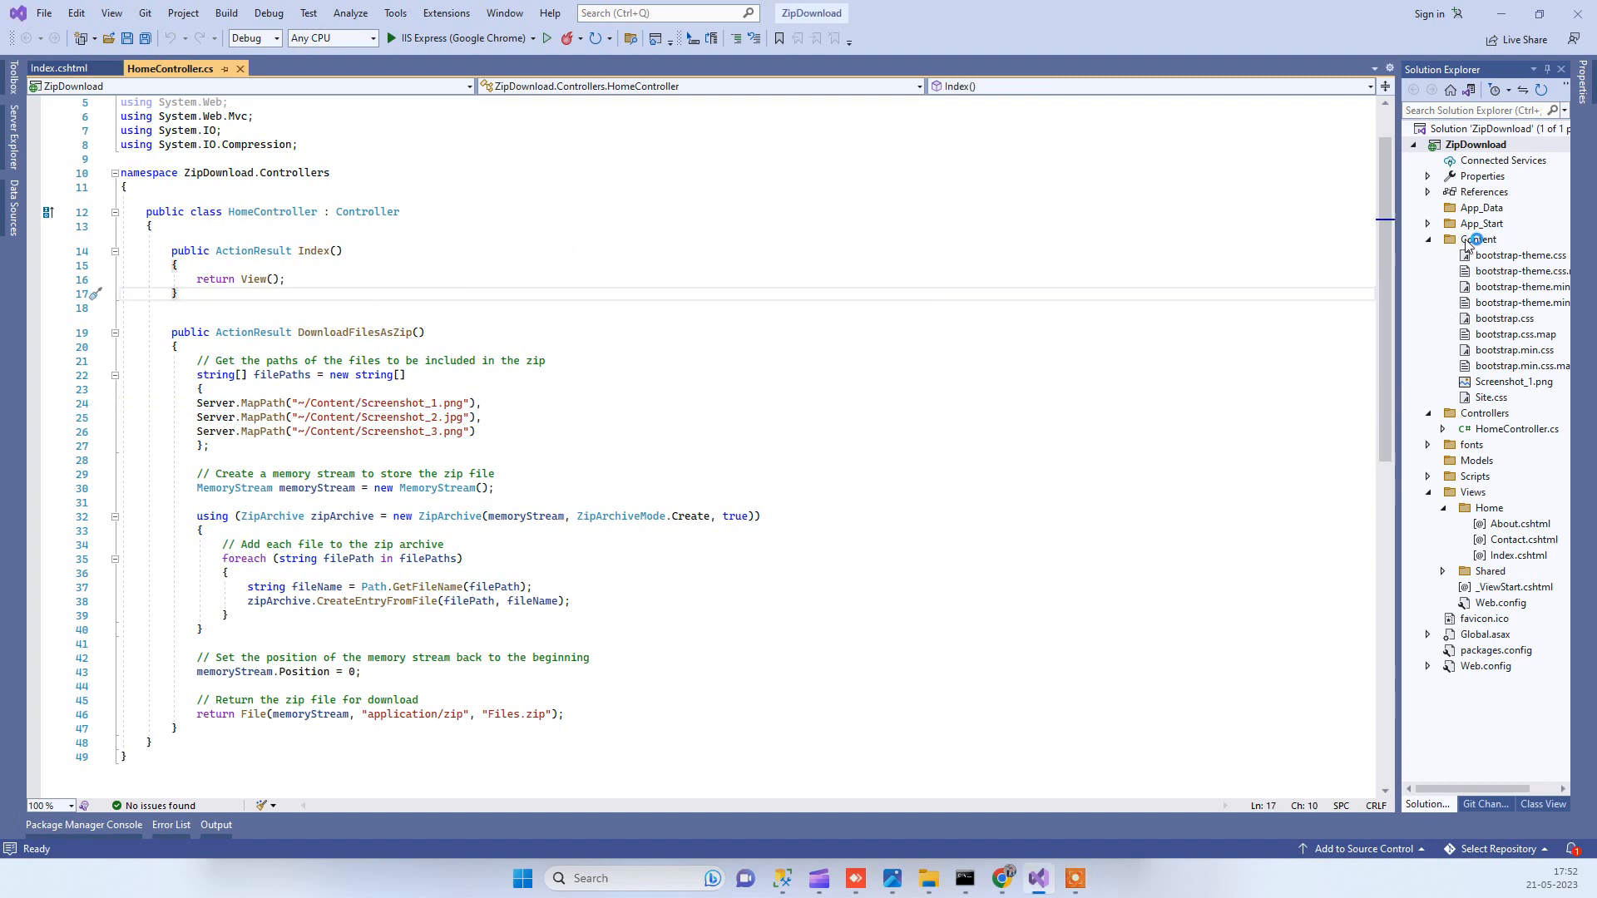
Open the ZipDownload project's Content folder in File Explorer from Solution Explorer.
right_click(1478, 239)
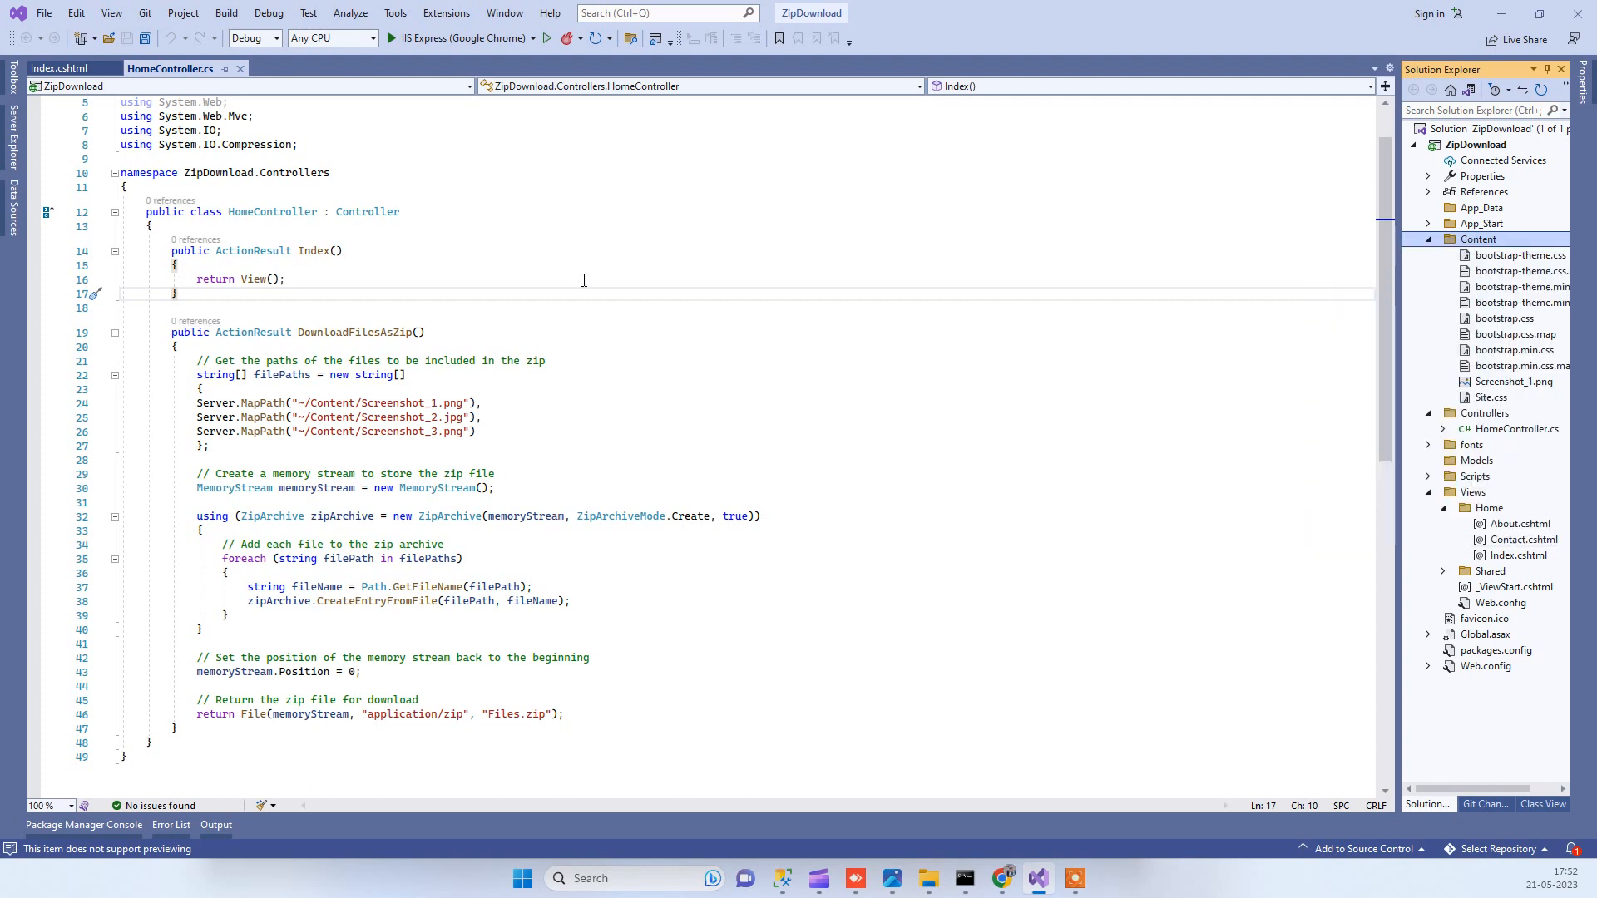
left_click(1477, 240)
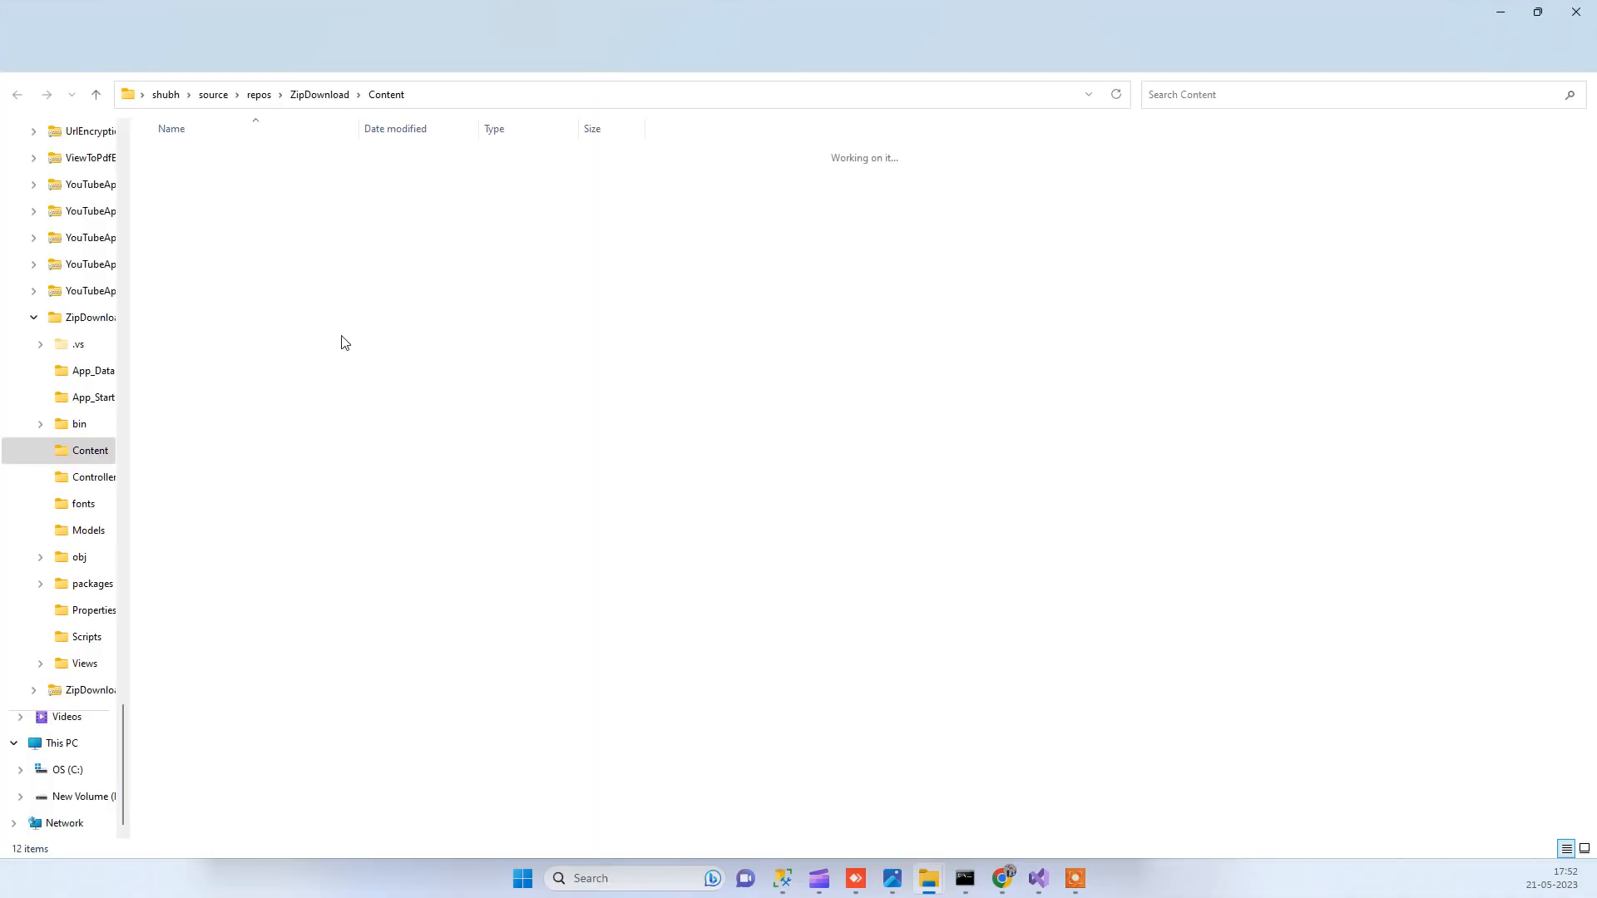
Review Screenshot_1.png, Screenshot_2.jpg and Screenshot_3.png, then bring Visual Studio back to front.
left_click(202, 388)
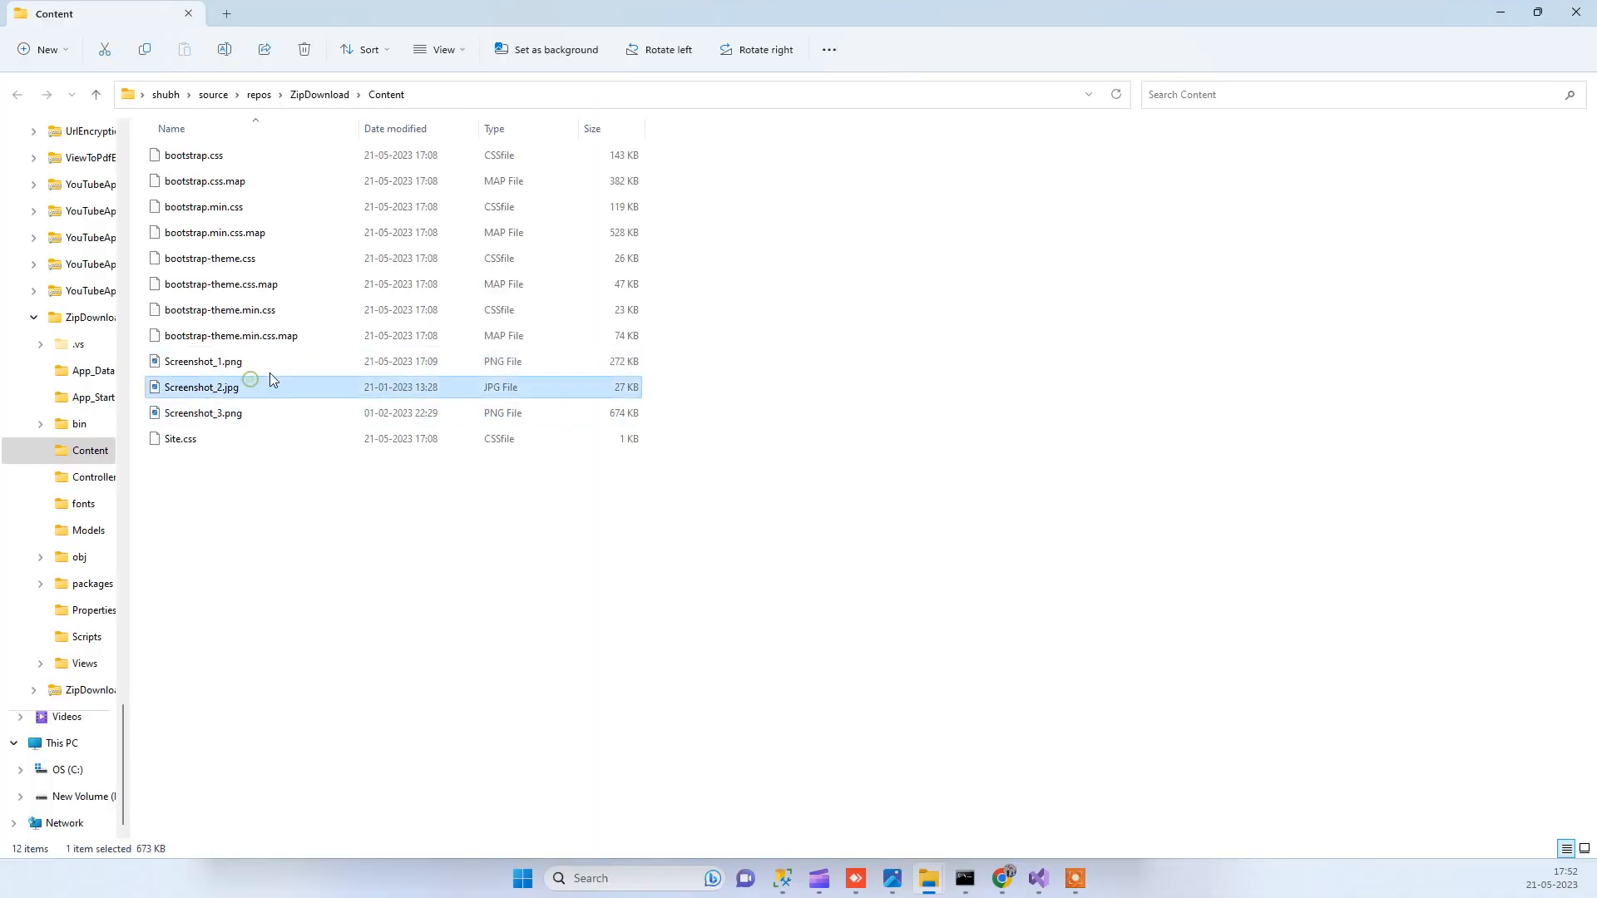
left_click(203, 412)
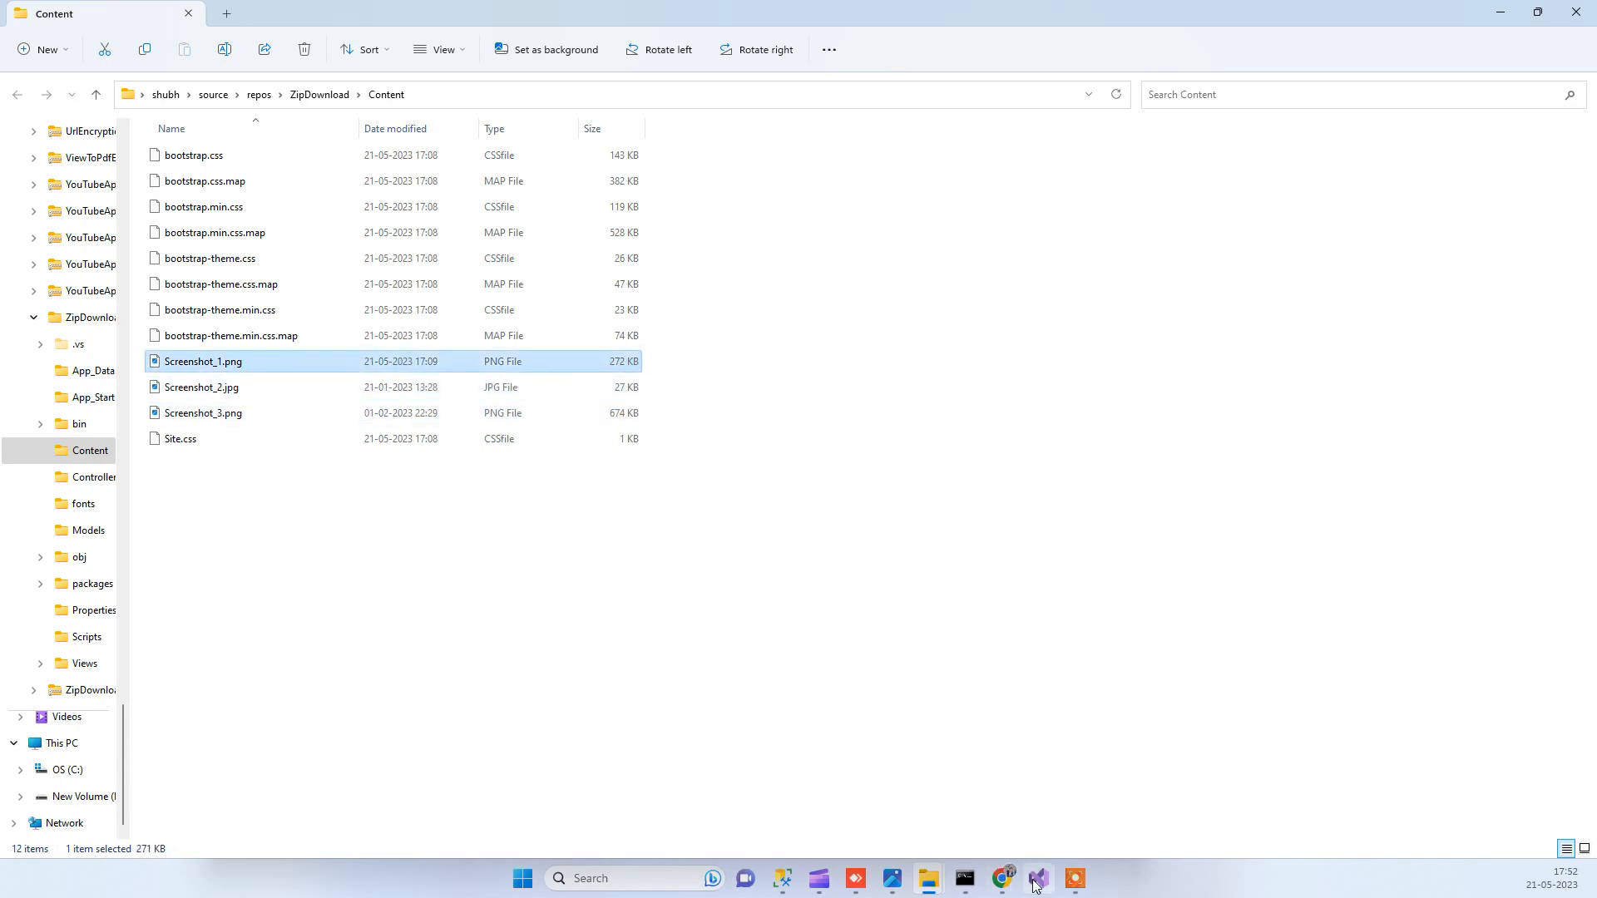
left_click(1036, 878)
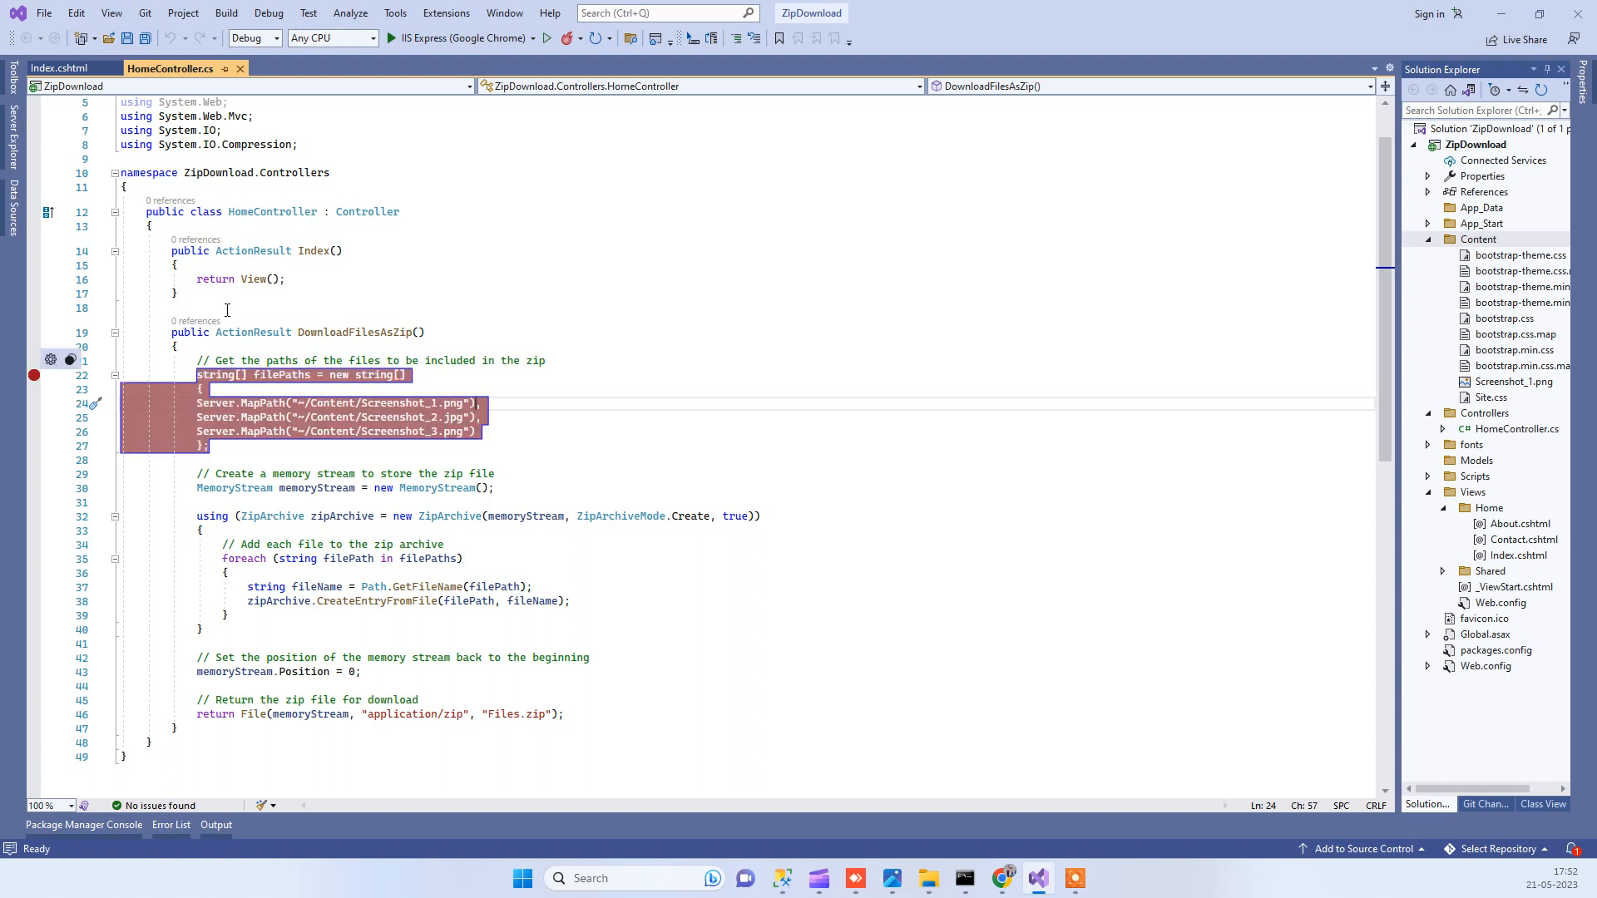
mouse_move(248, 446)
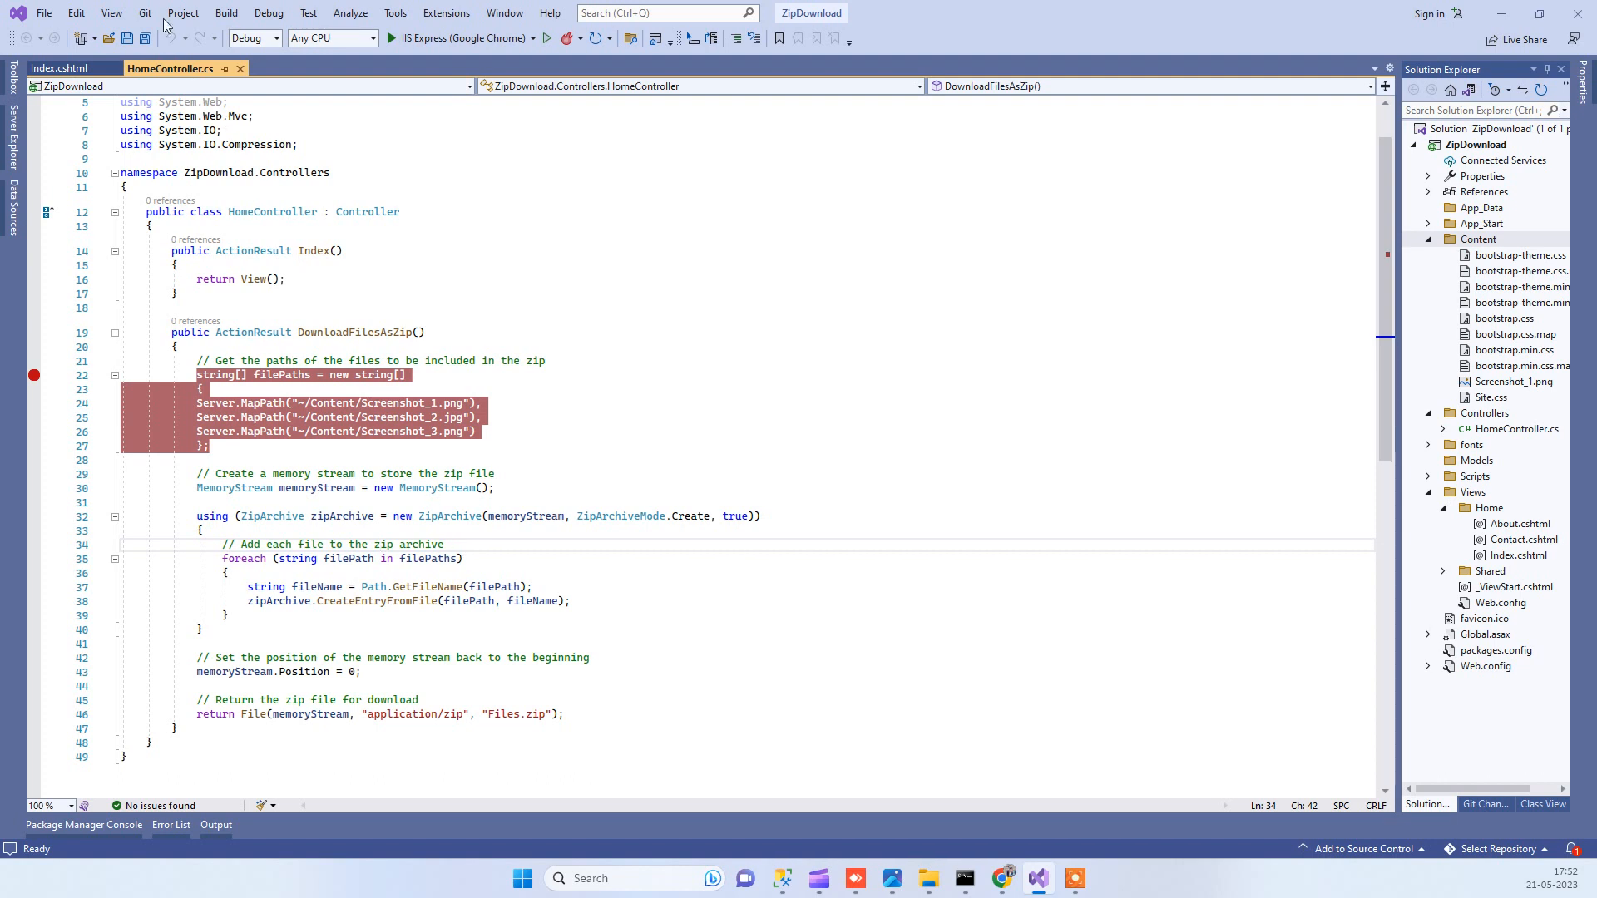
Set a breakpoint on HomeController's filePaths array listing the three screenshot paths.
left_click(183, 12)
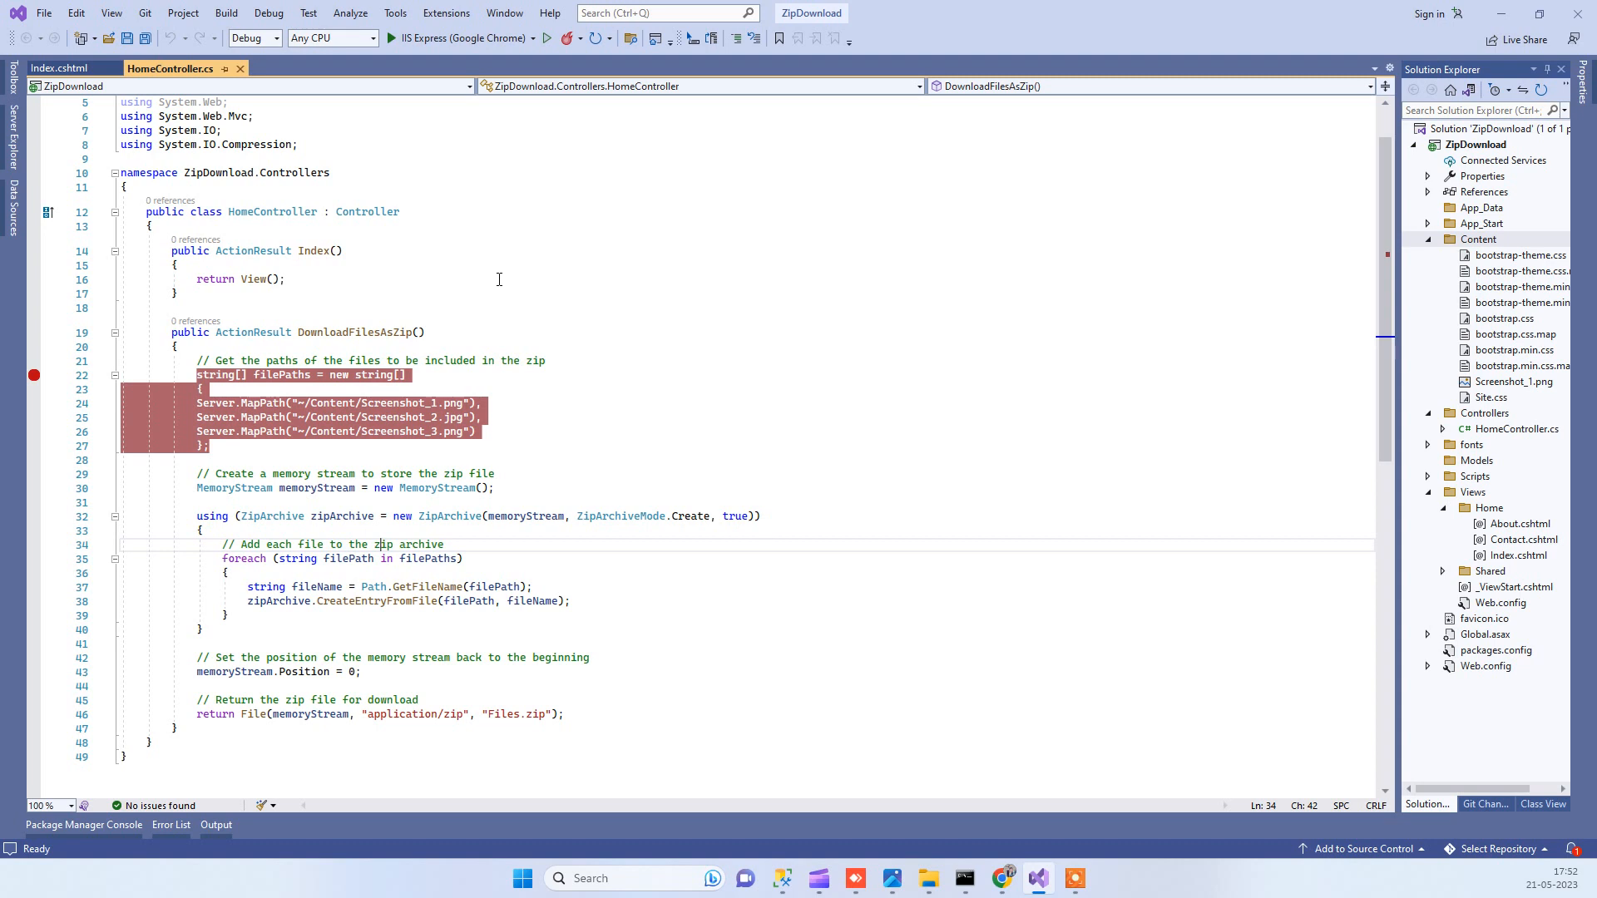
mouse_move(529, 320)
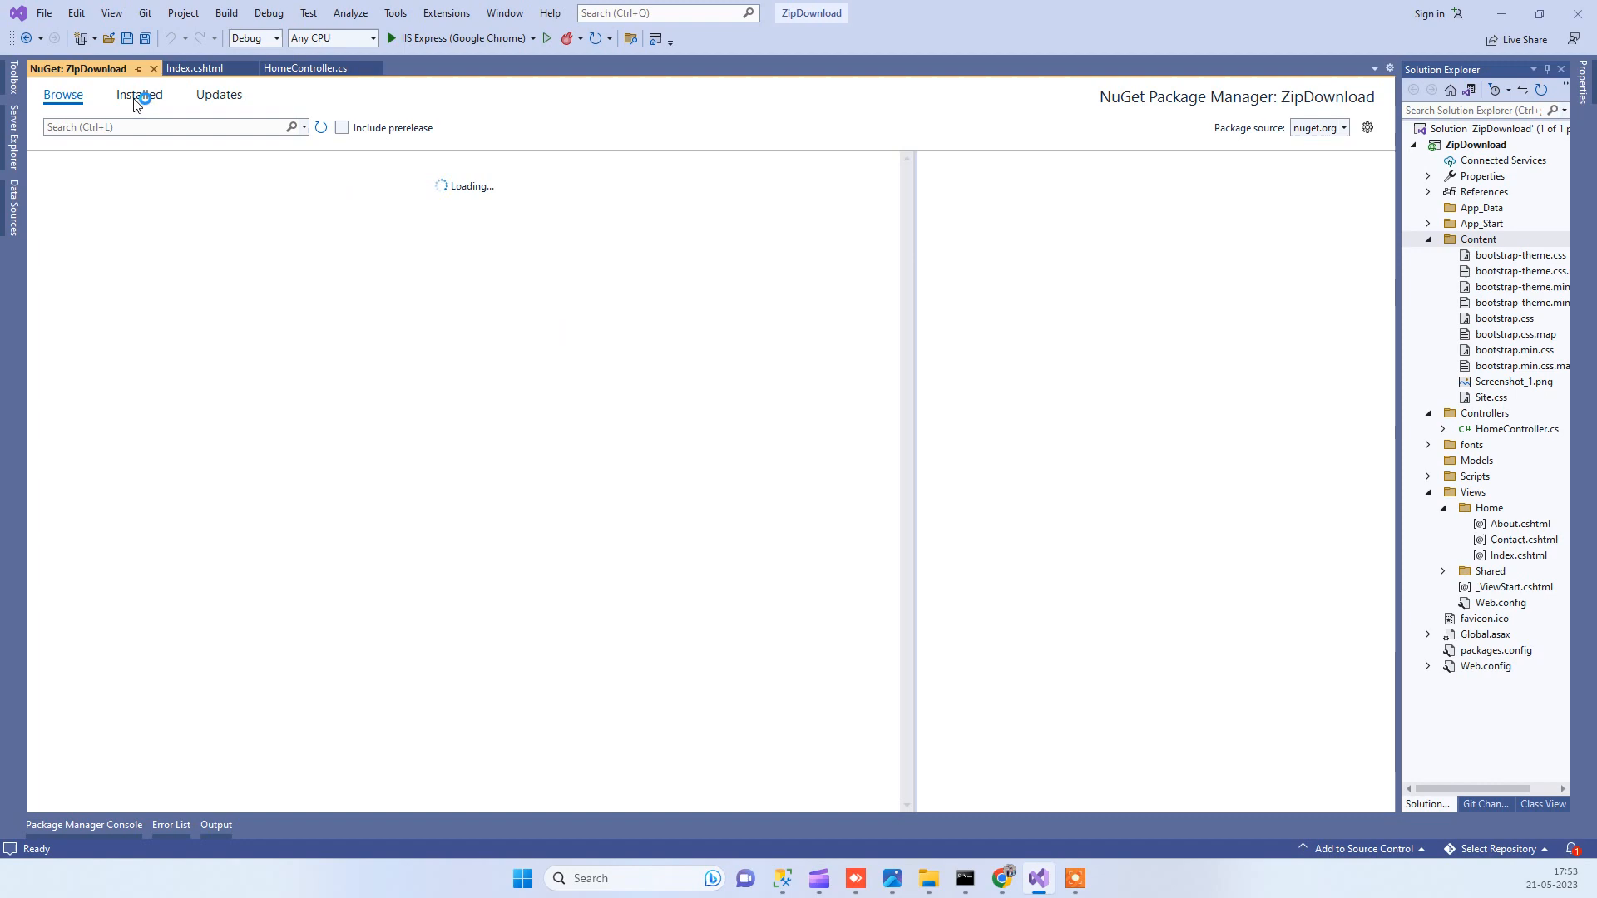
Confirm System.IO.Compression.ZipFile 4.3.0 is installed in NuGet, then return to HomeController.cs.
left_click(138, 93)
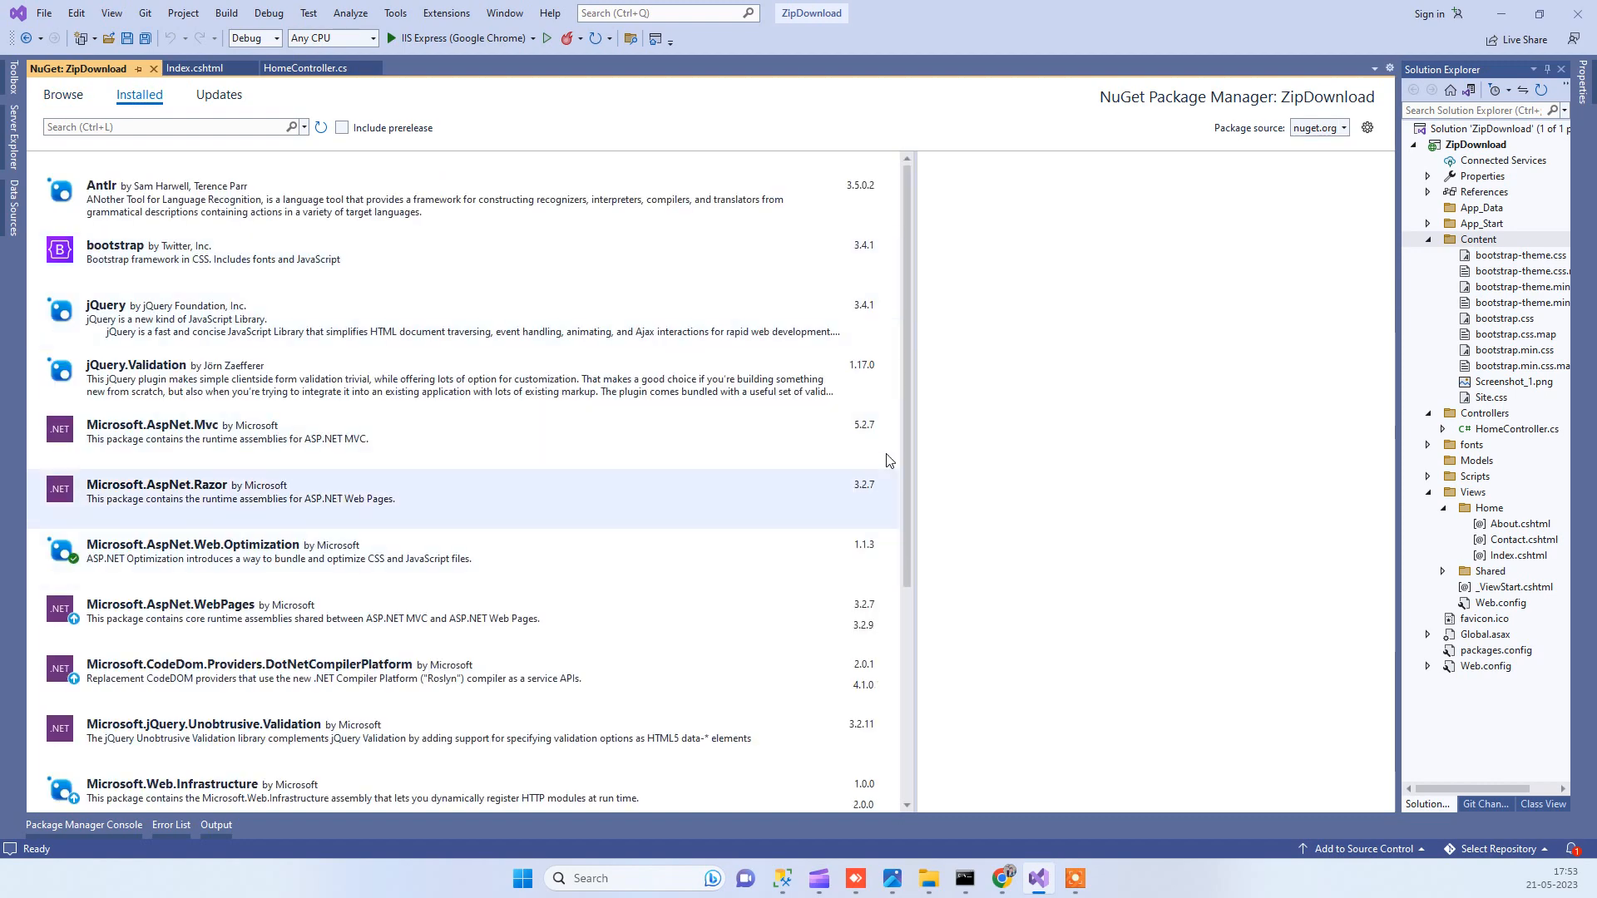
scroll("down", 3)
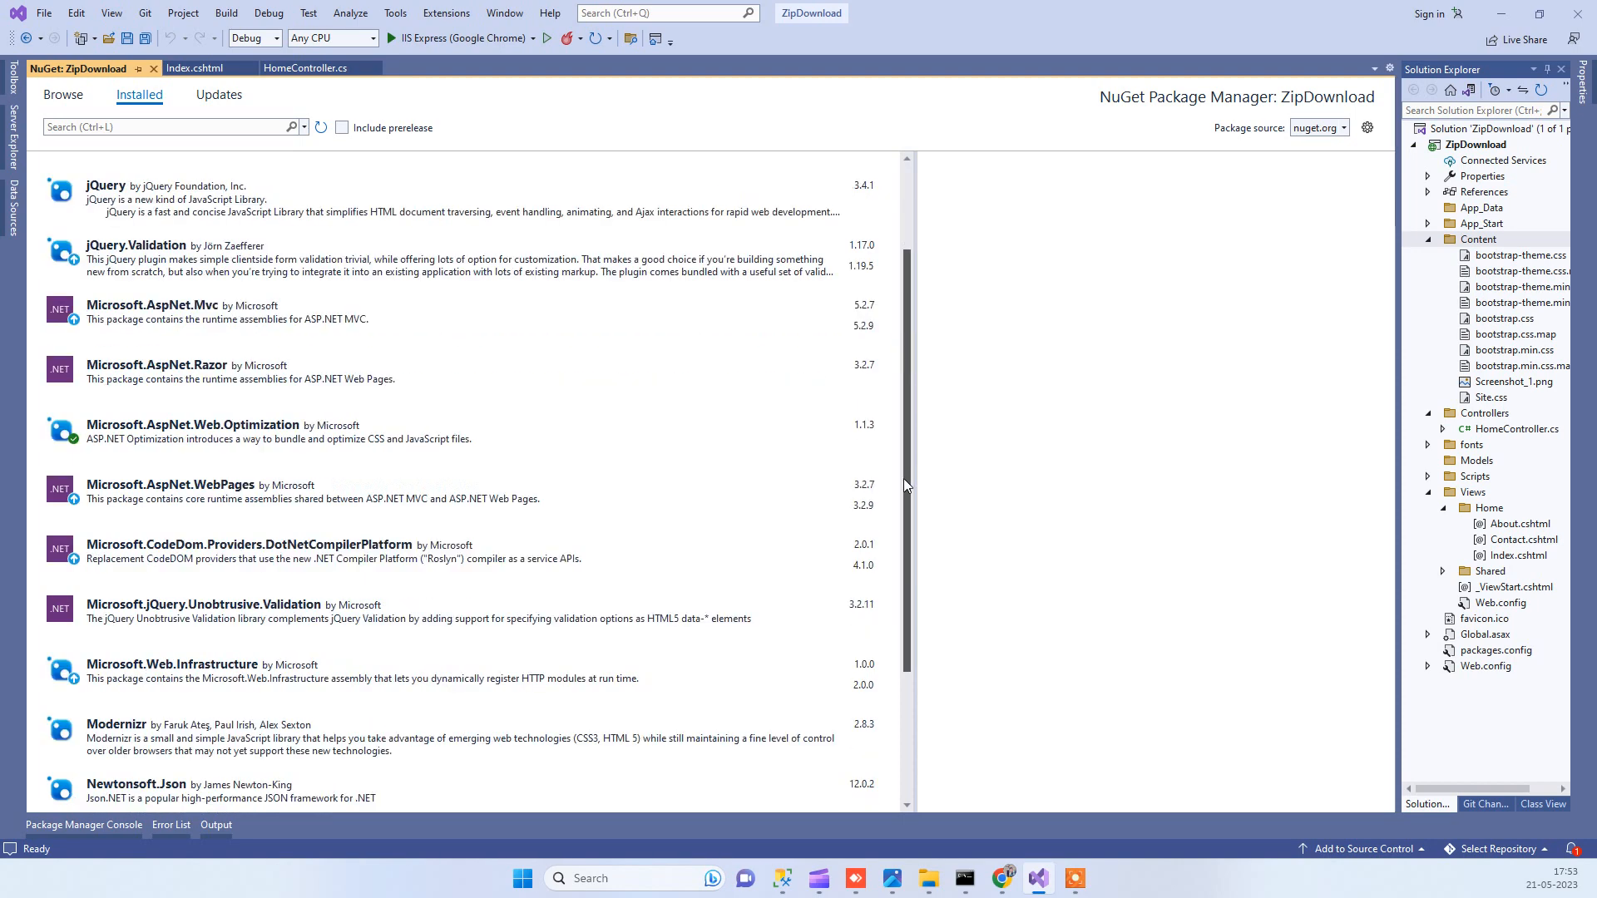
scroll("down", 3)
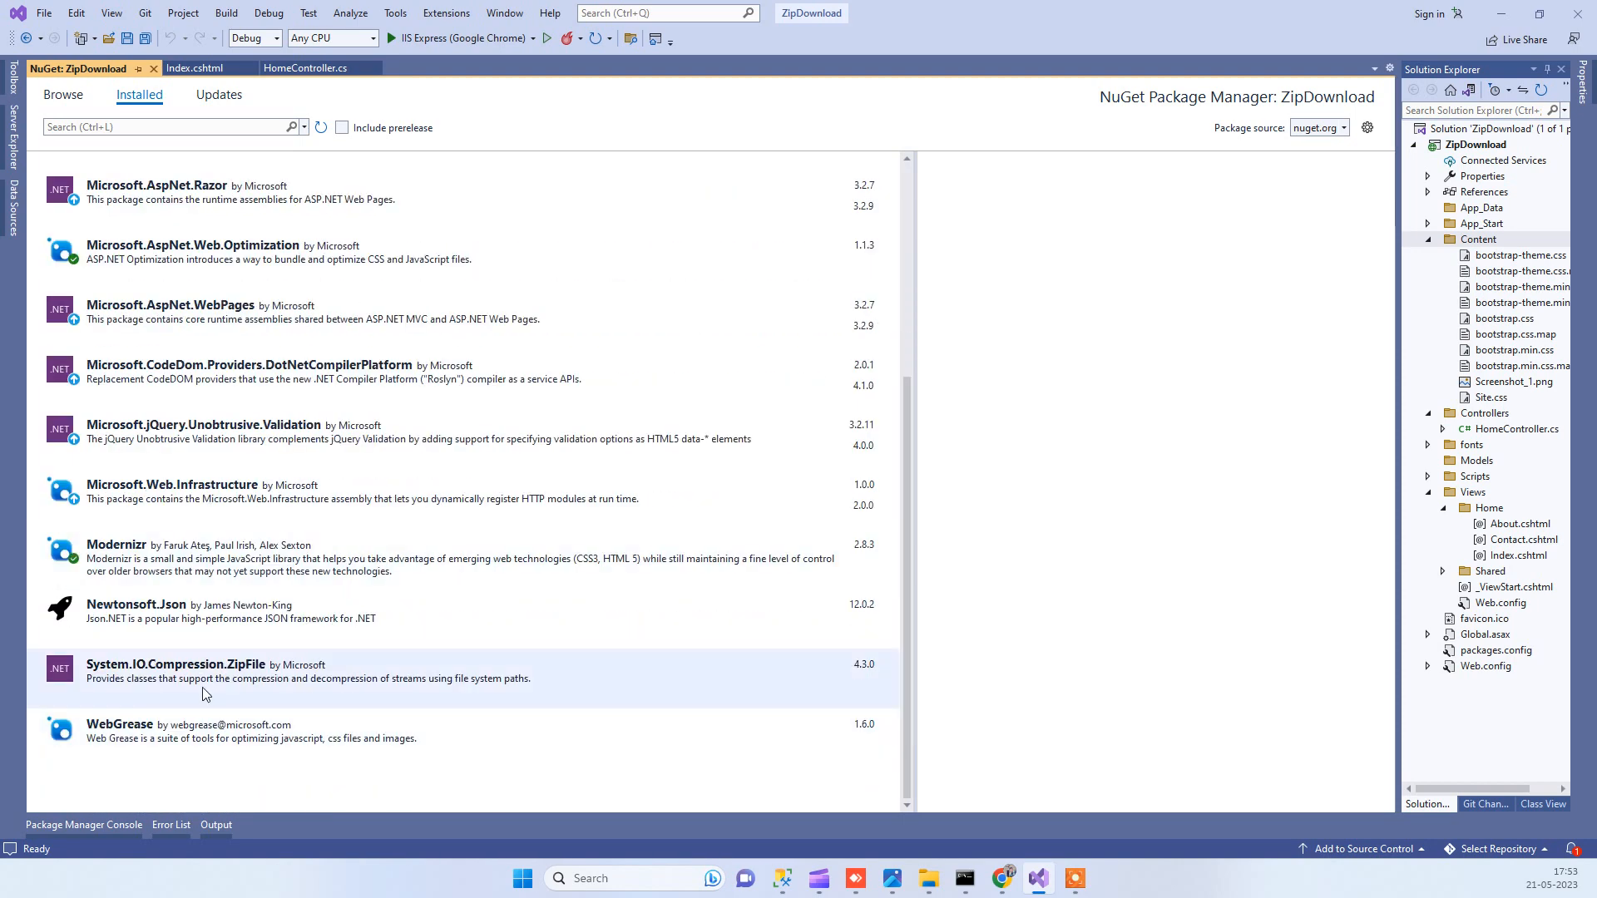
left_click(175, 664)
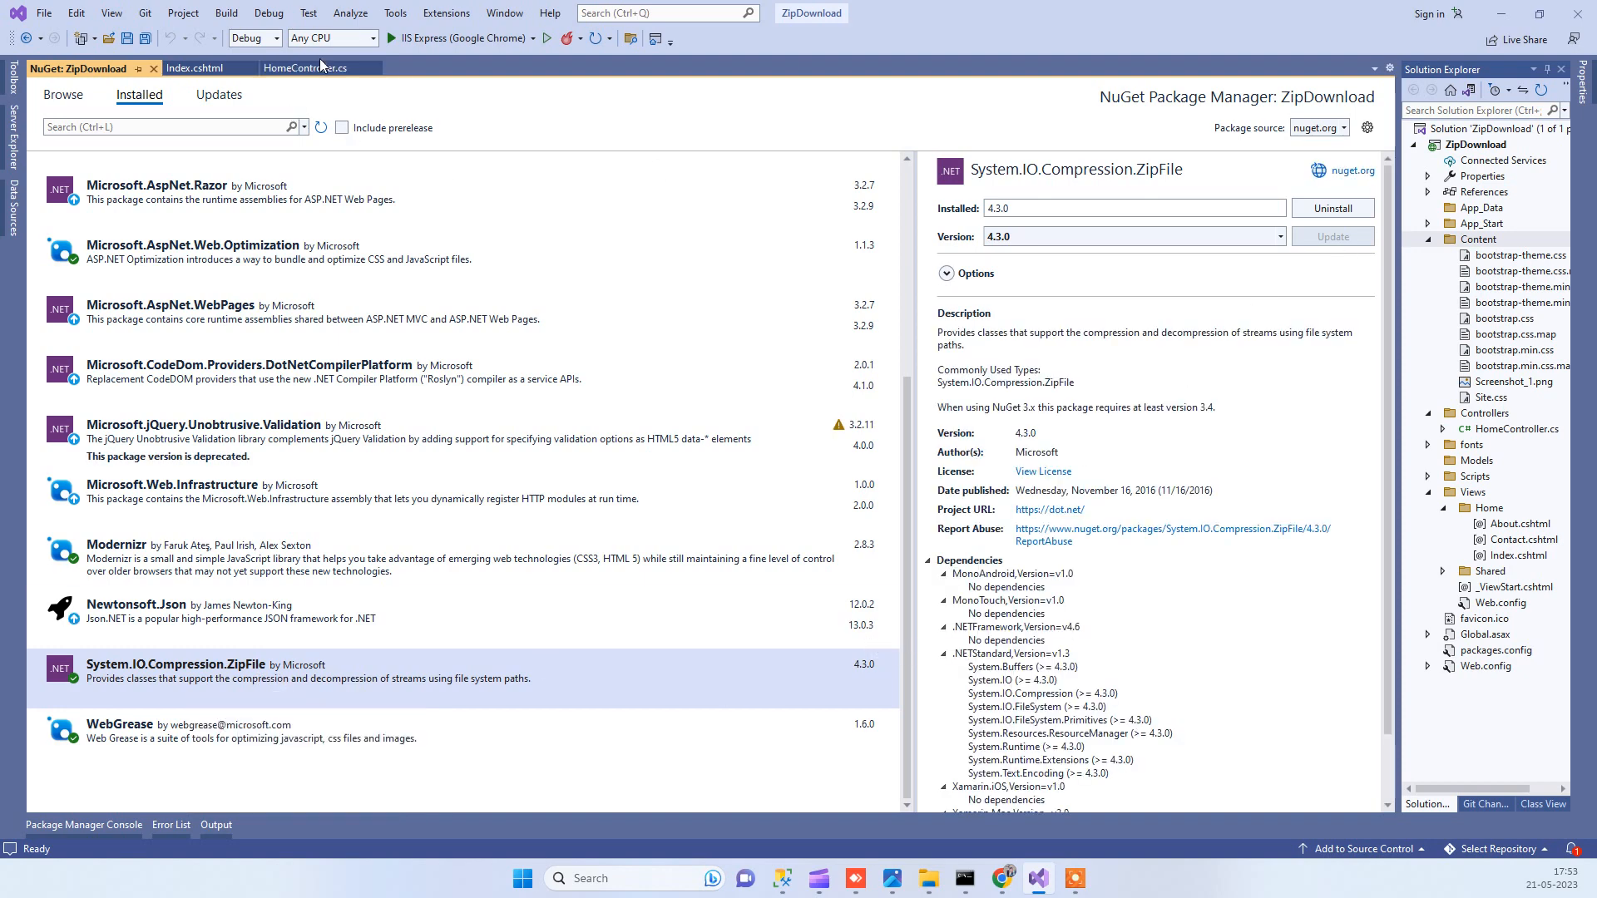
left_click(306, 69)
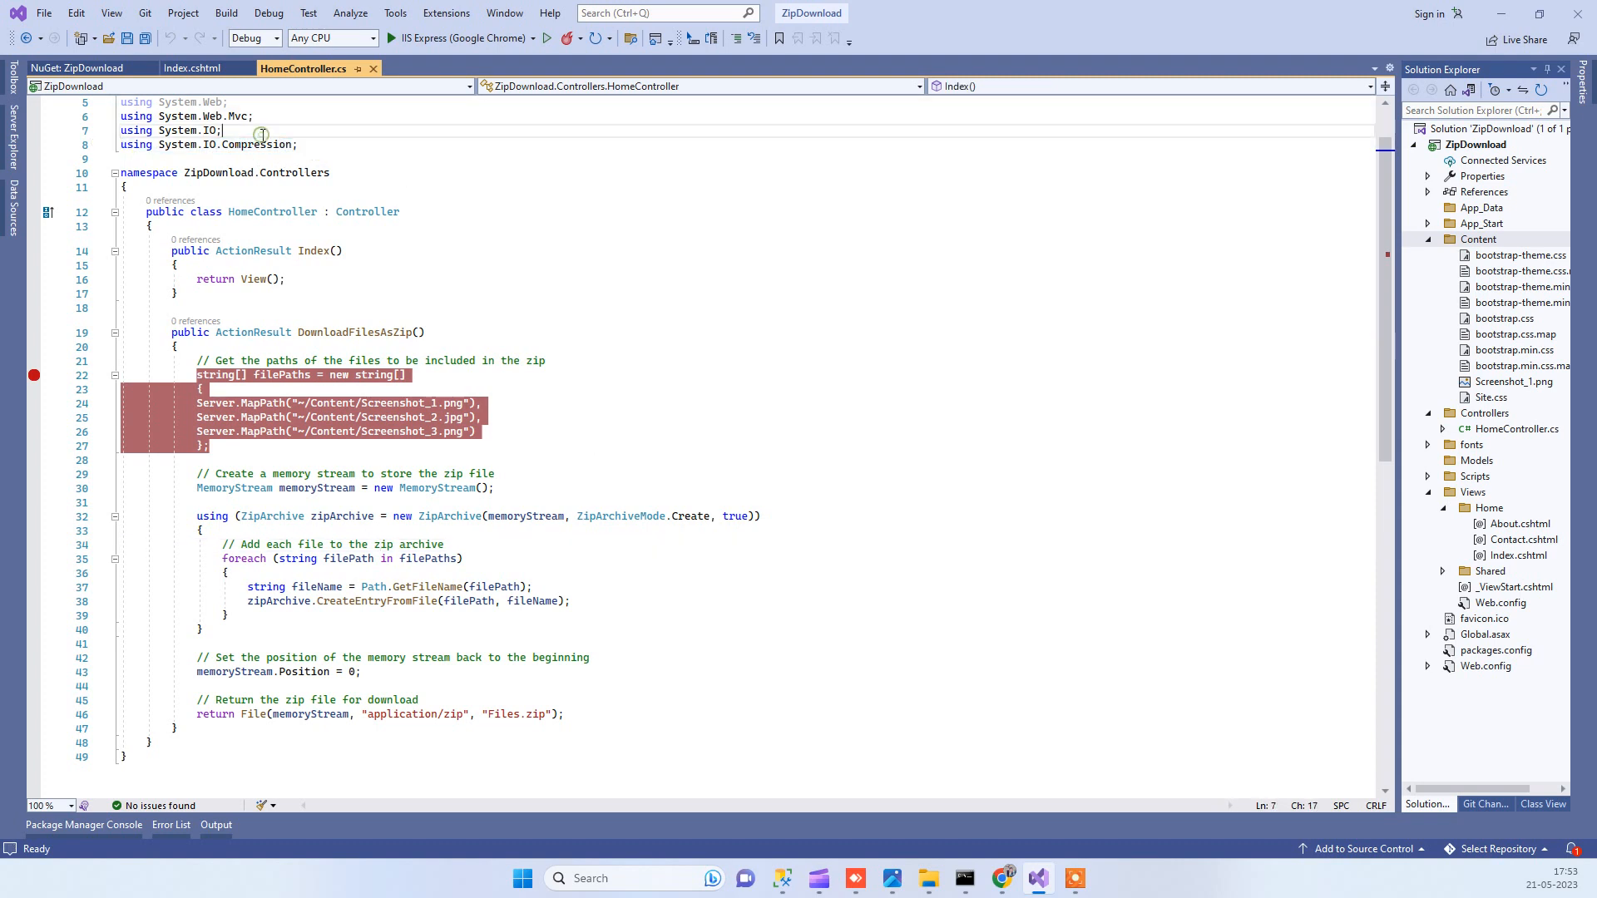
triple_click(170, 129)
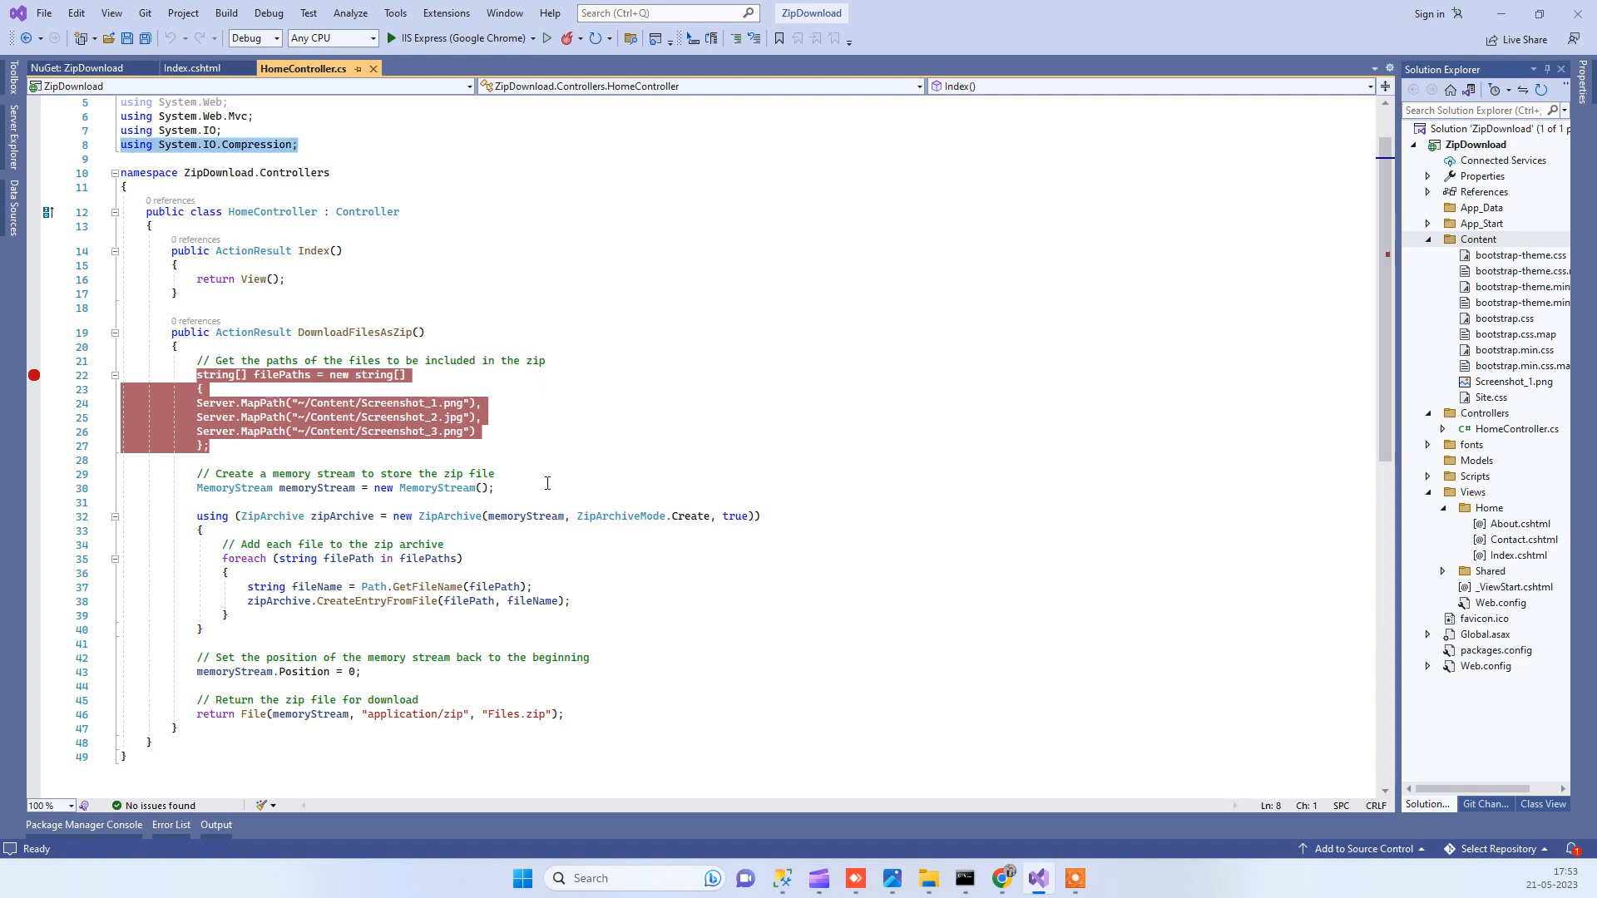
left_click(269, 515)
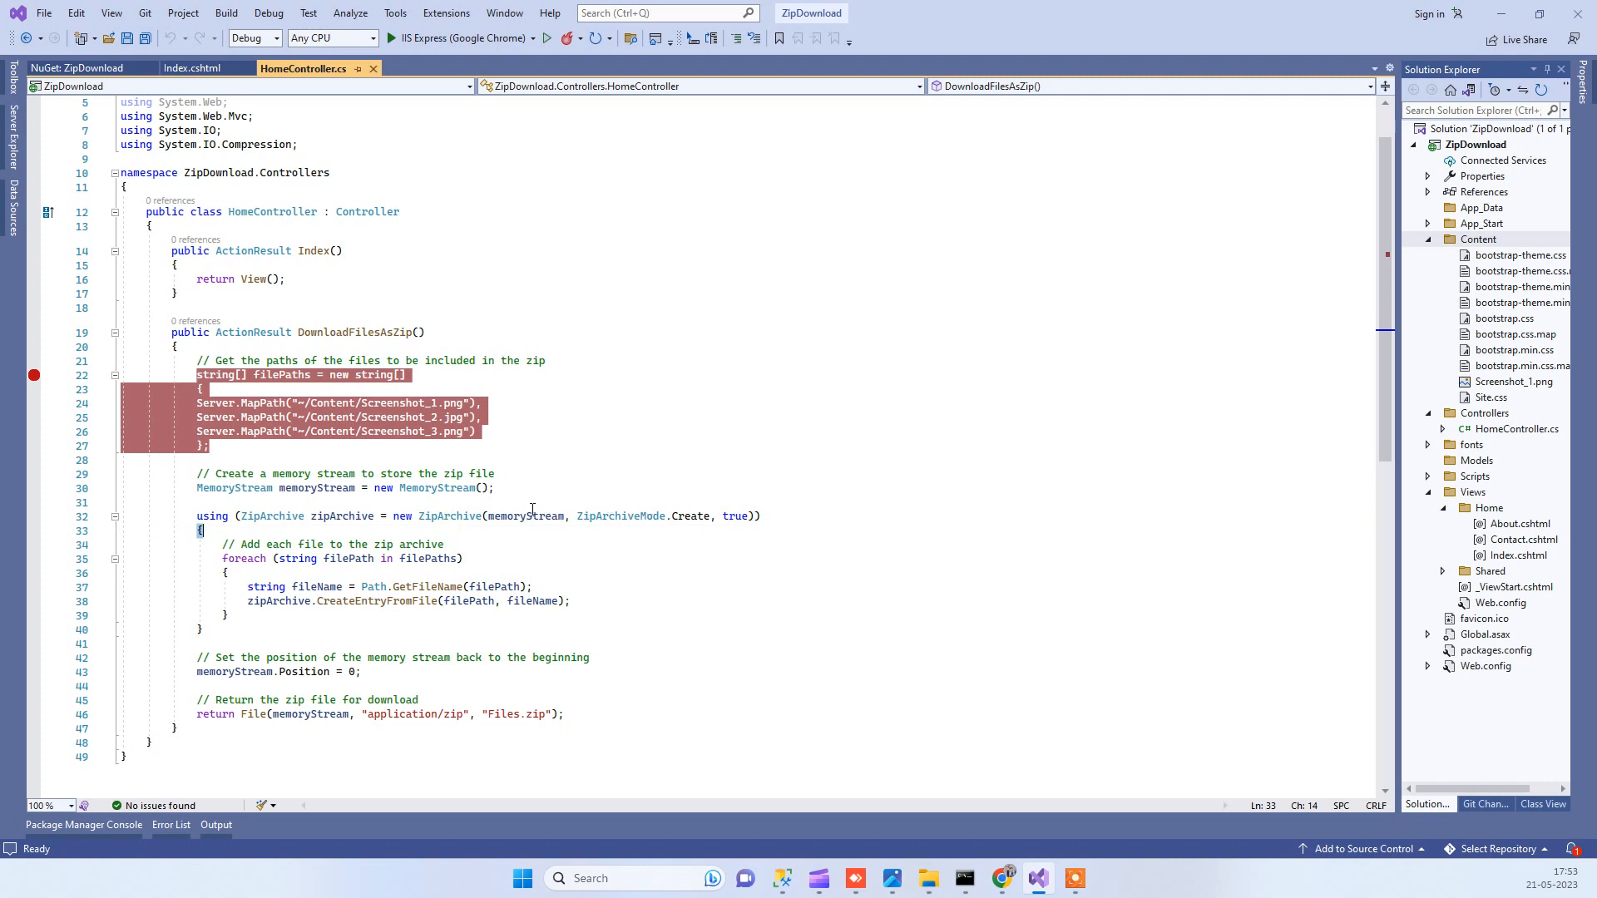
left_click(697, 516)
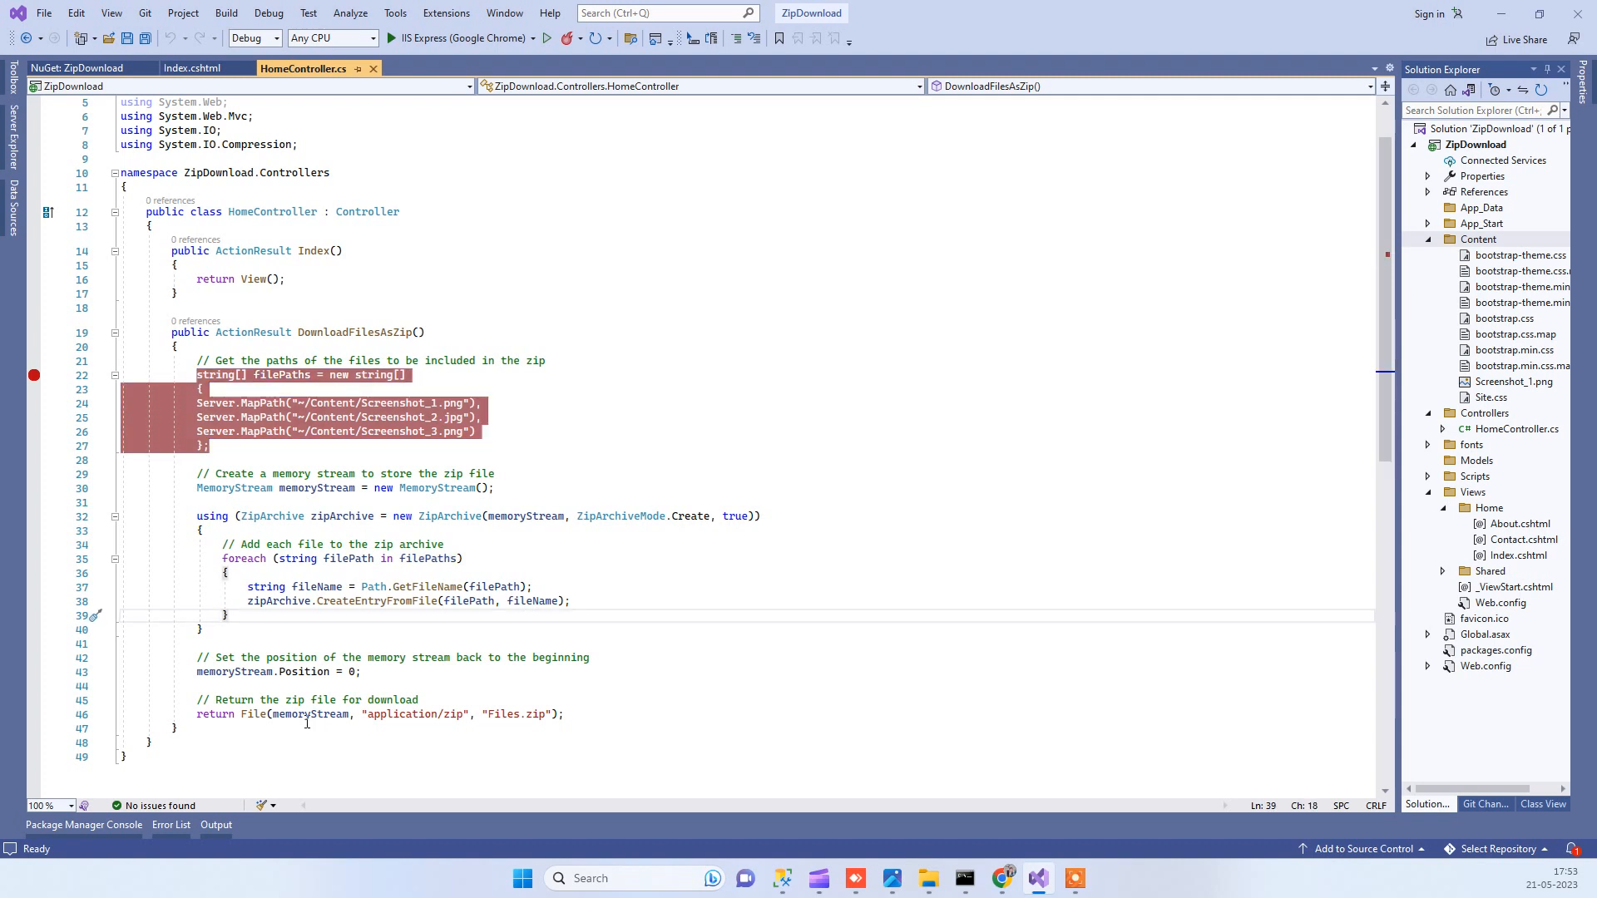
double_click(418, 714)
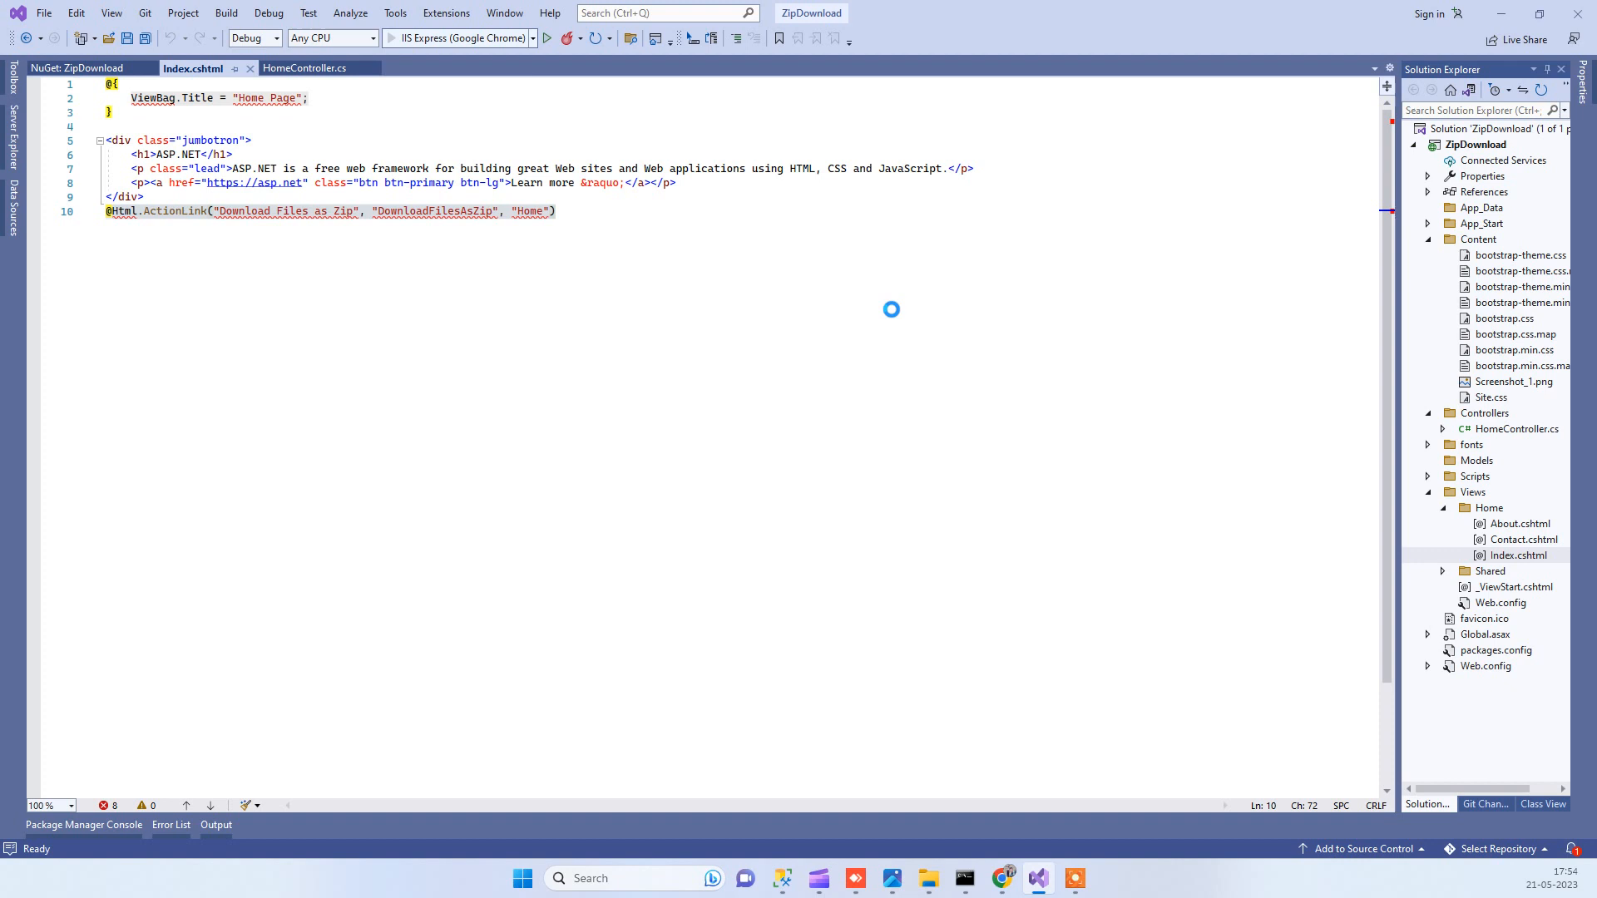
mouse_move(402, 370)
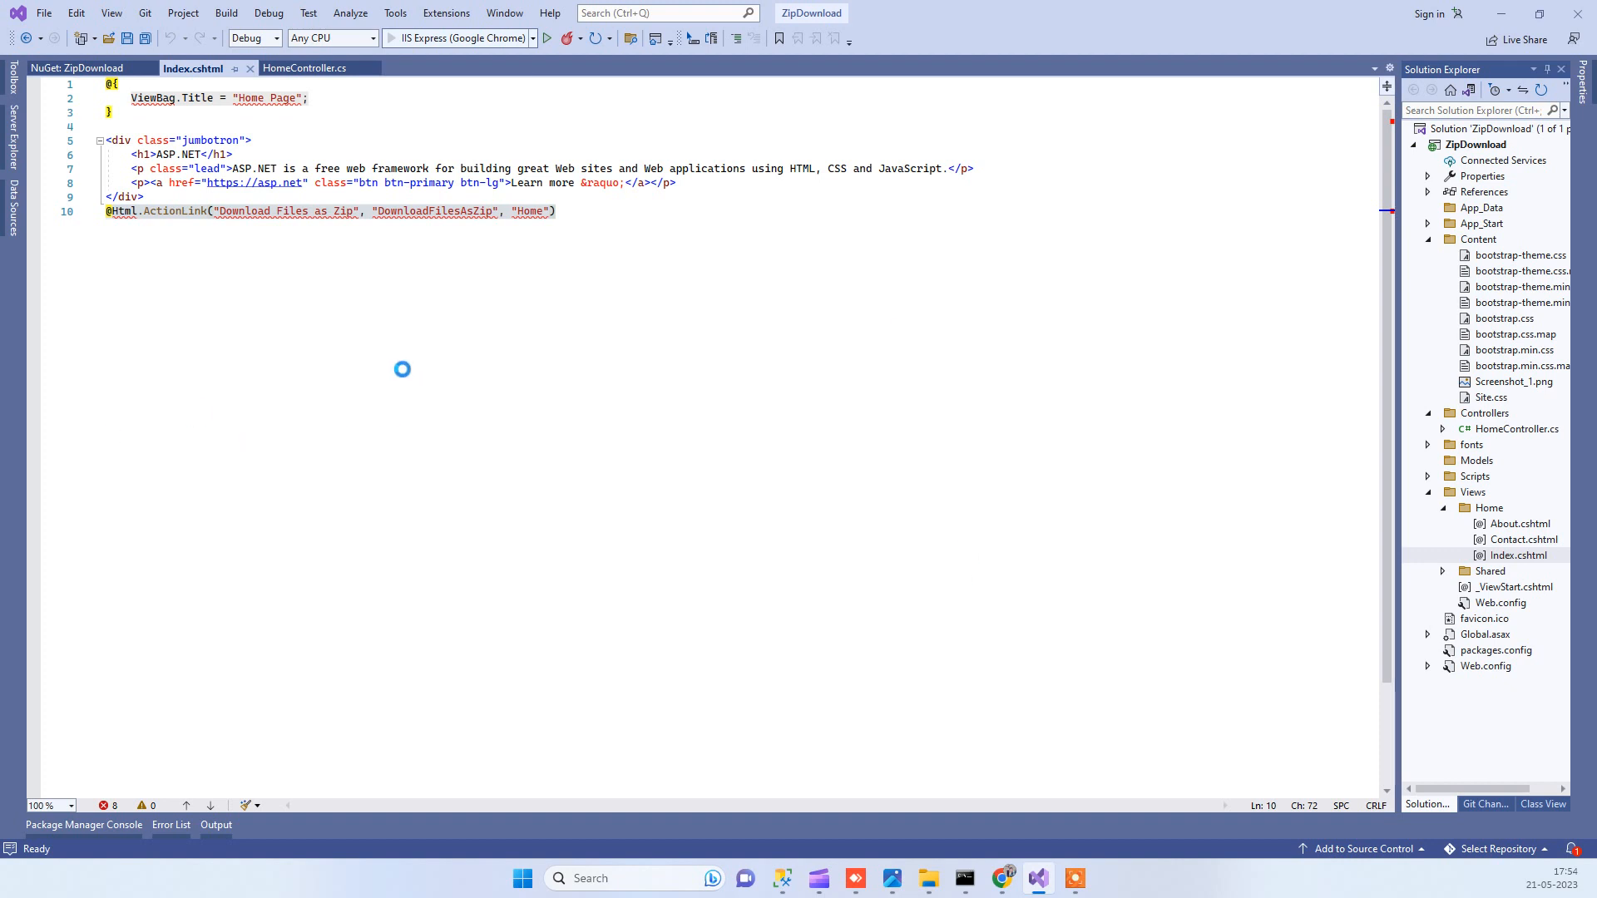
Start debugging the ZipDownload app with IIS Express (Google Chrome).
left_click(548, 38)
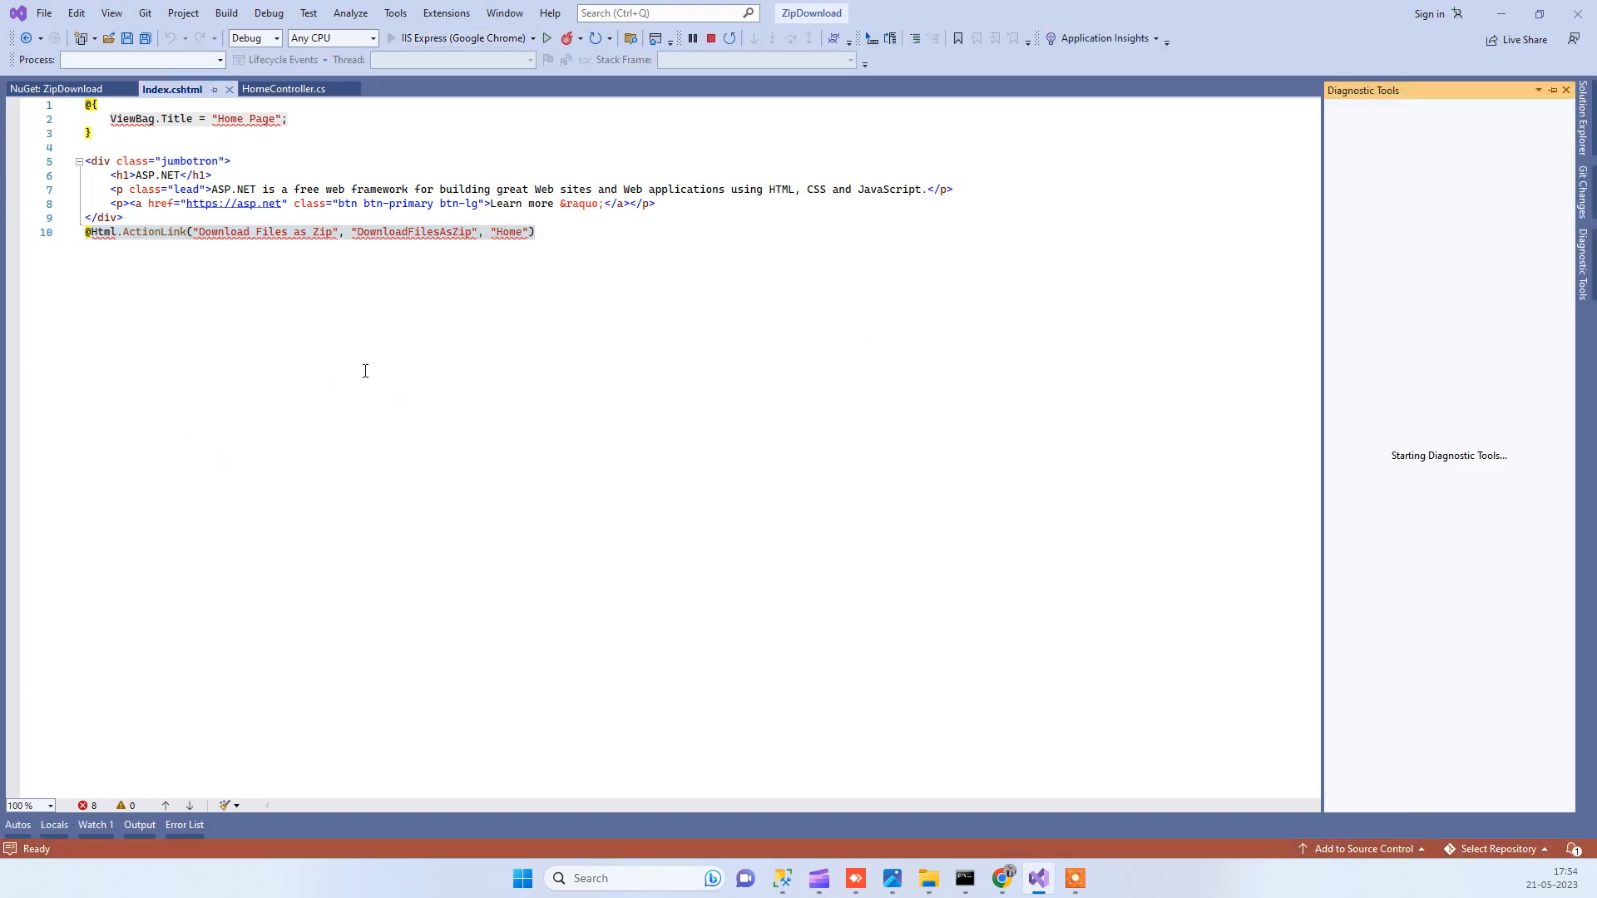
Let the debugger launch the ZipDownload home page in Chrome at localhost.
left_click(545, 39)
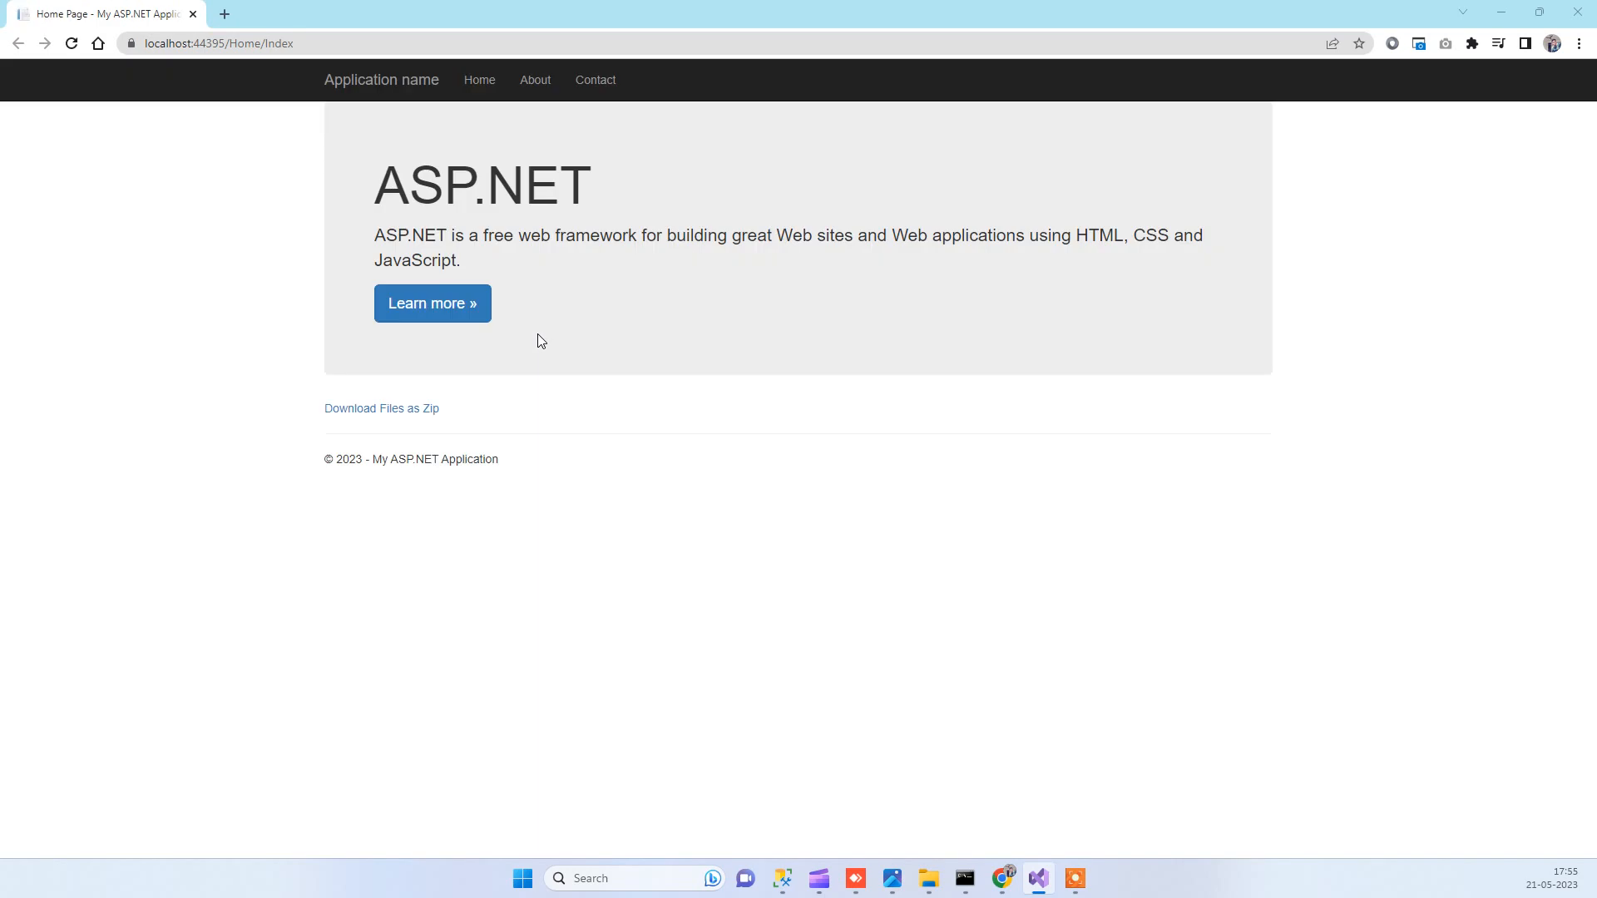
mouse_move(381, 409)
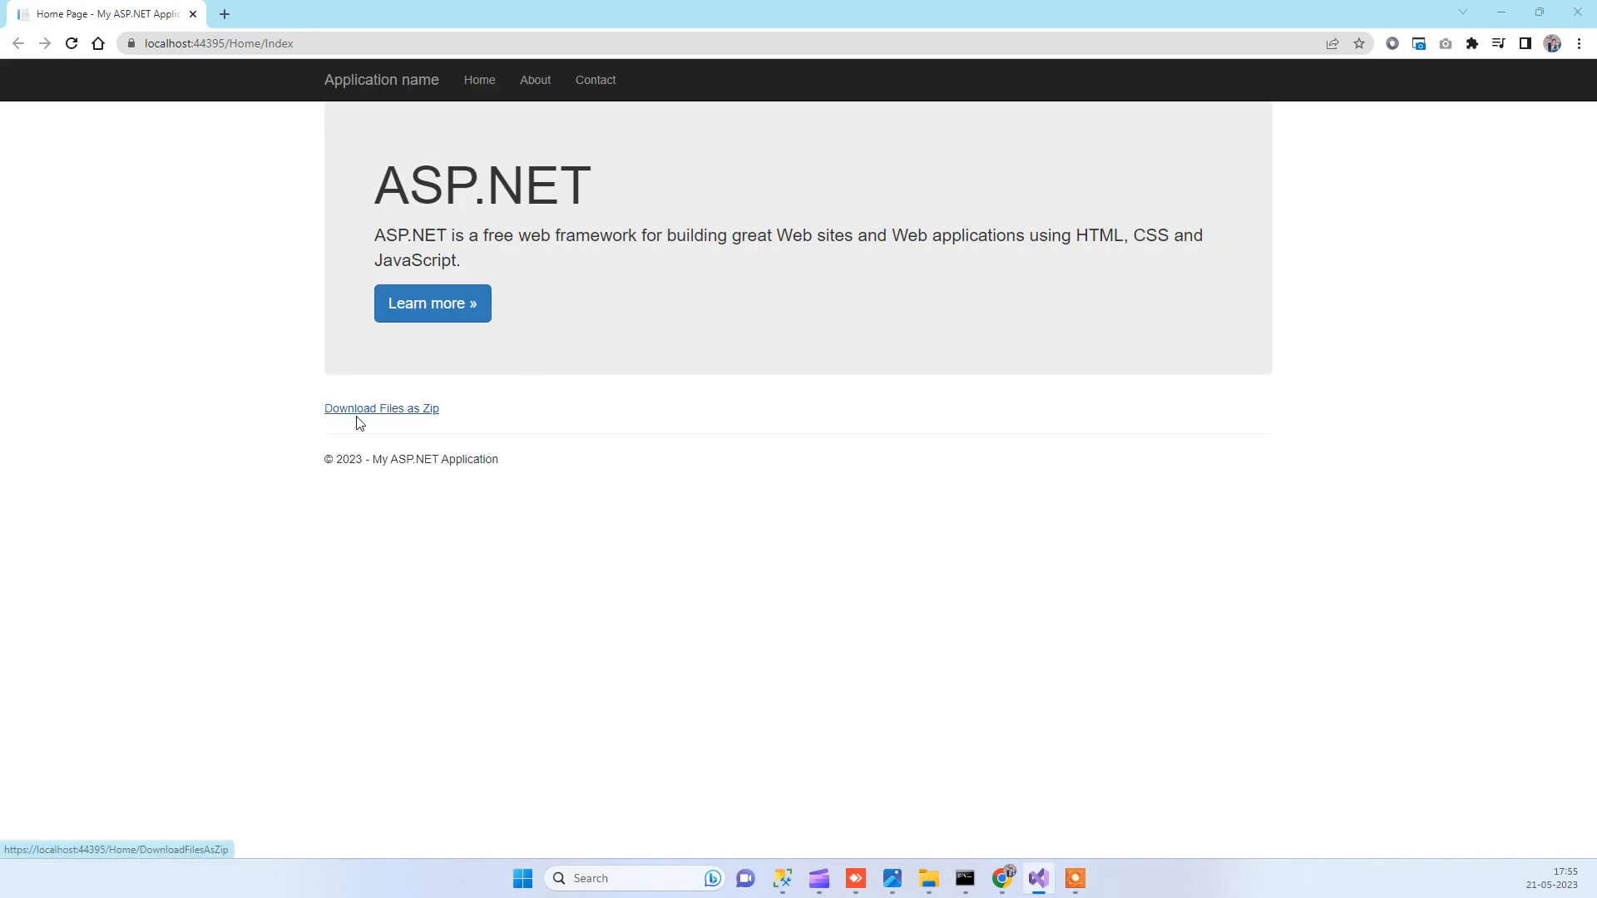
mouse_move(393, 418)
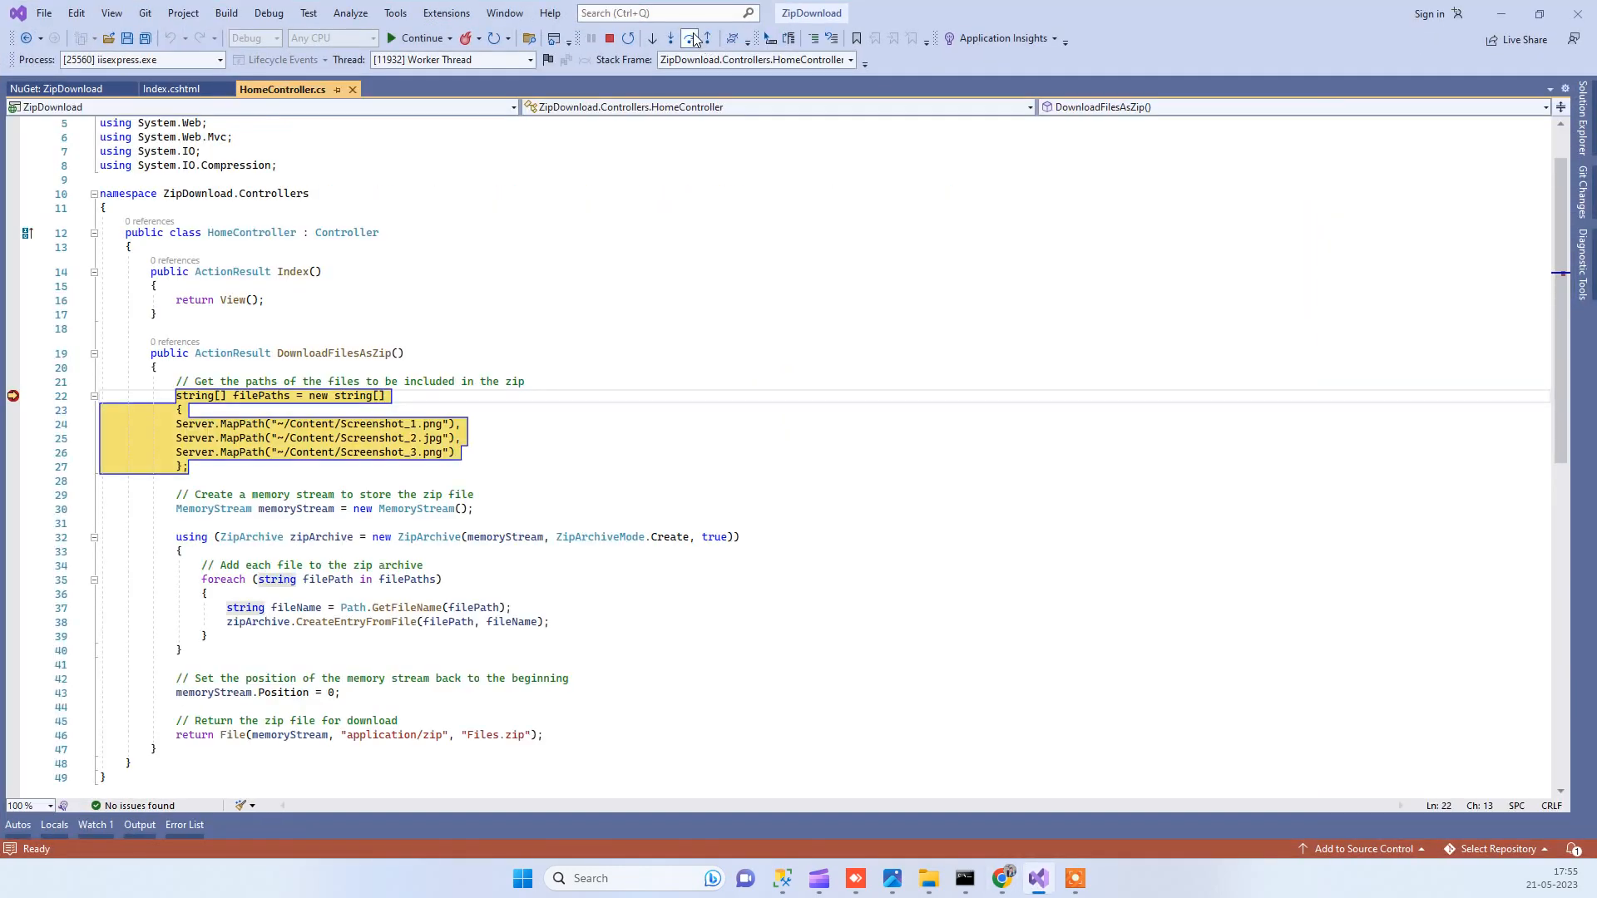
Step through DownloadFilesAsZip, resume execution, and reveal the downloaded Files.zip in Downloads.
left_click(694, 38)
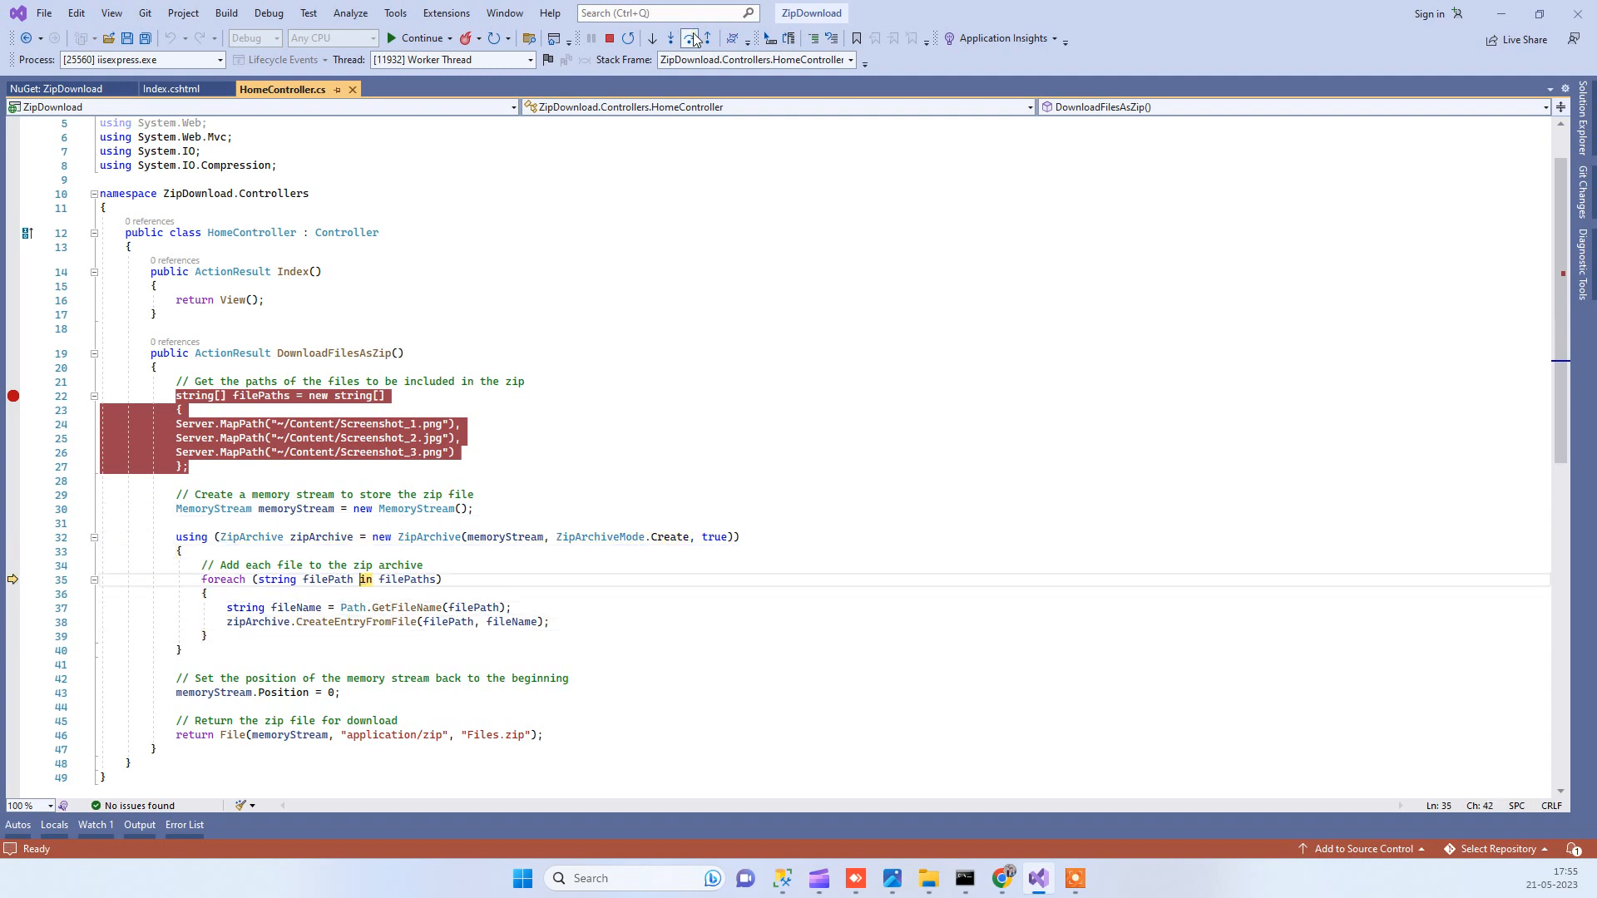
left_click(693, 38)
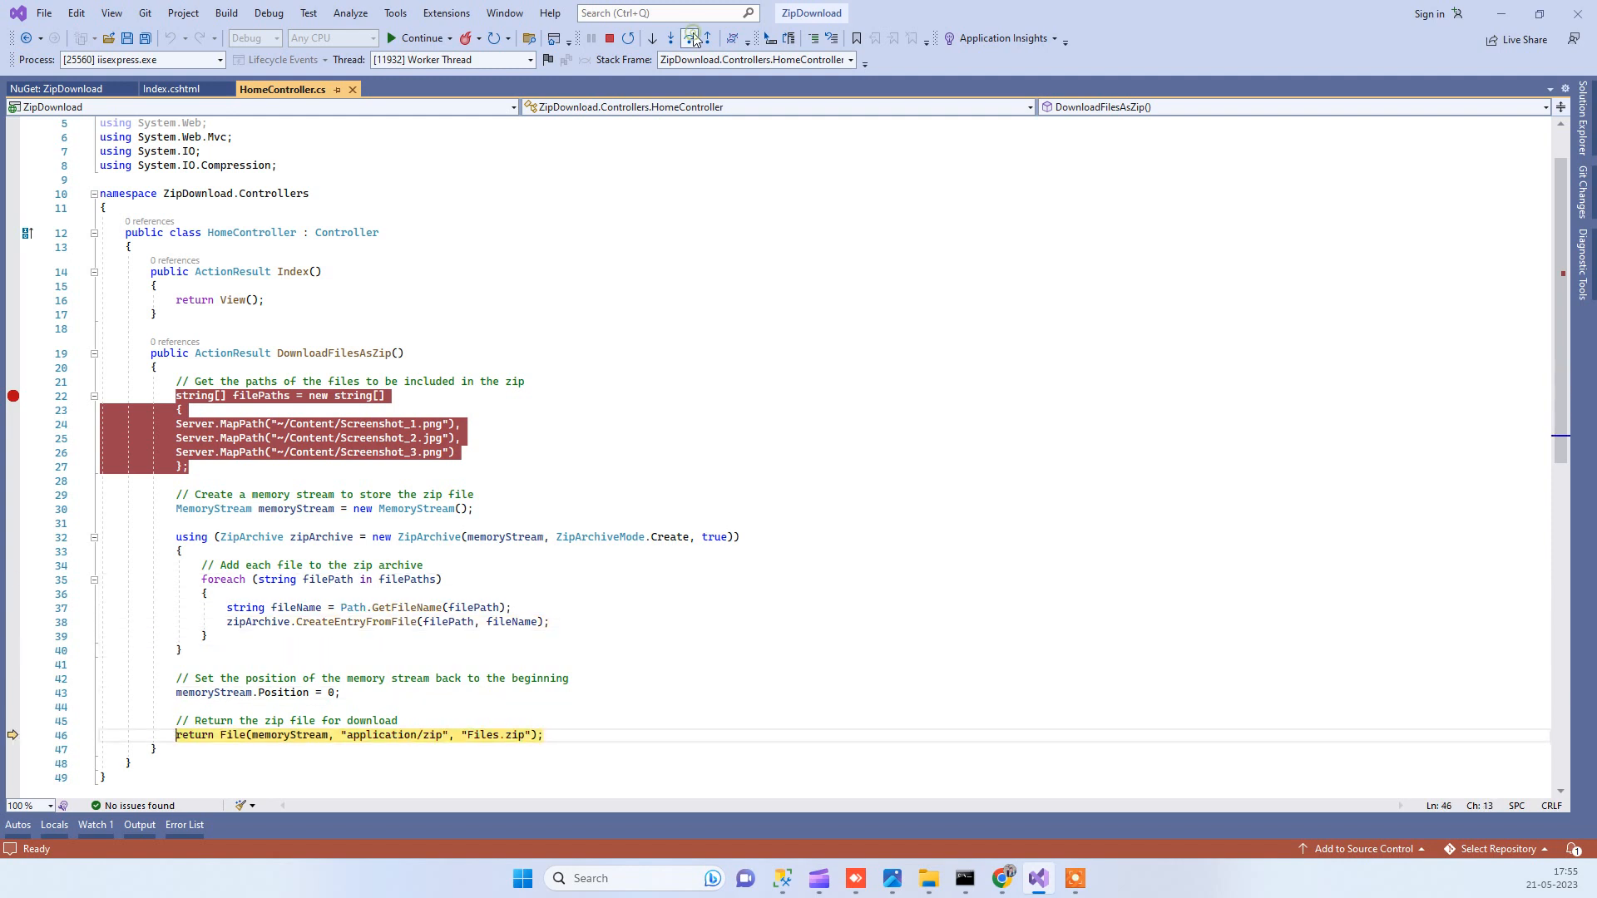
left_click(419, 38)
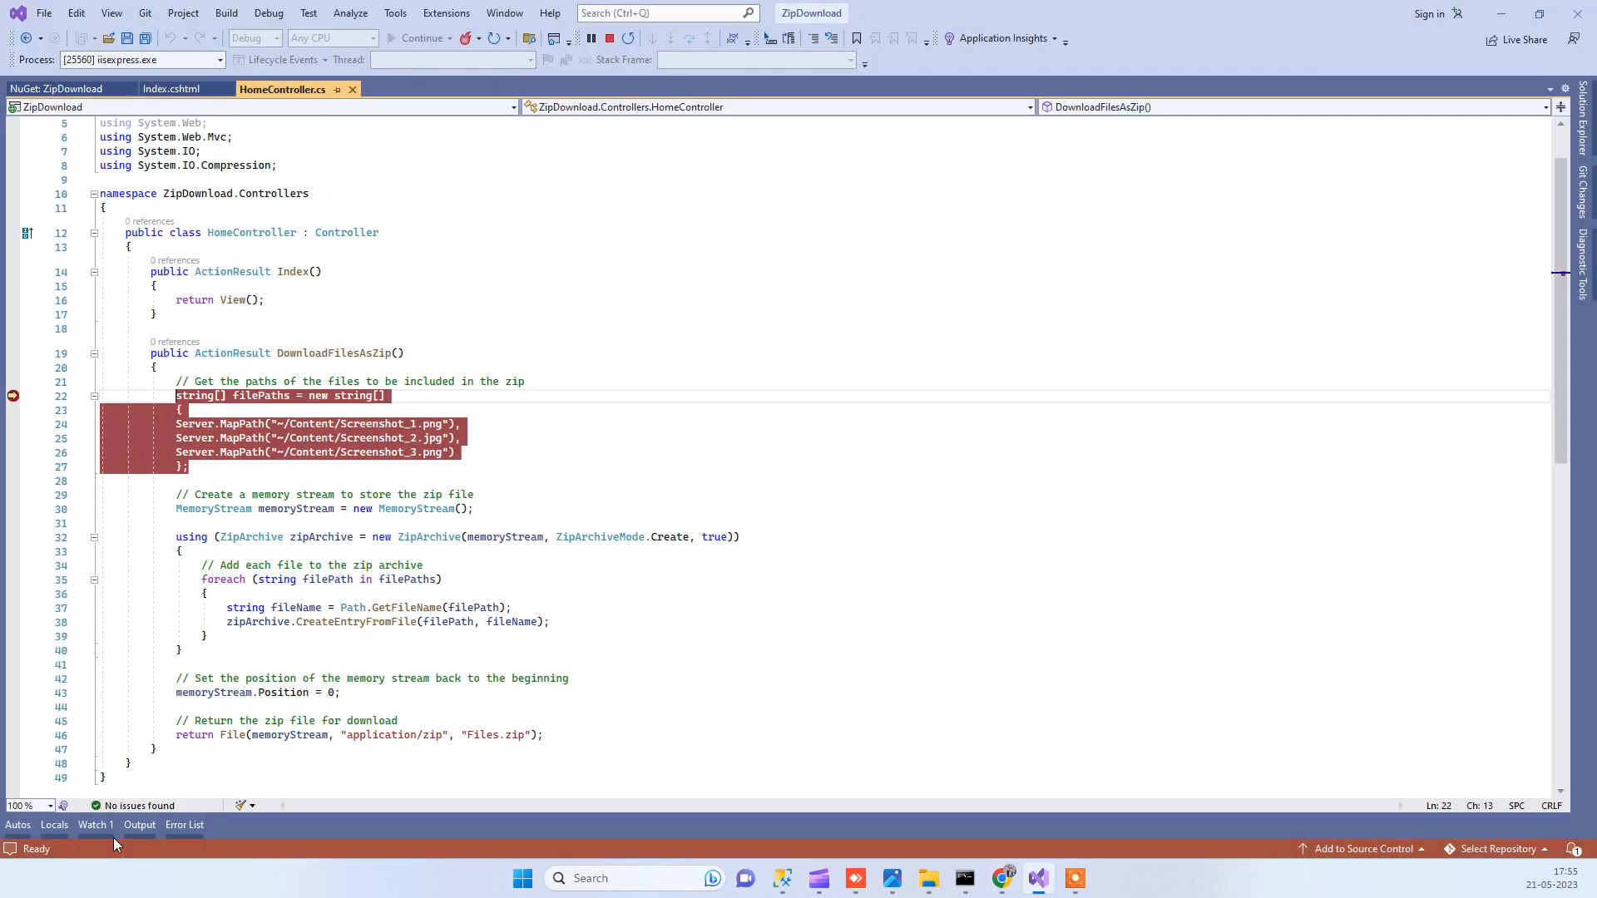
left_click(418, 39)
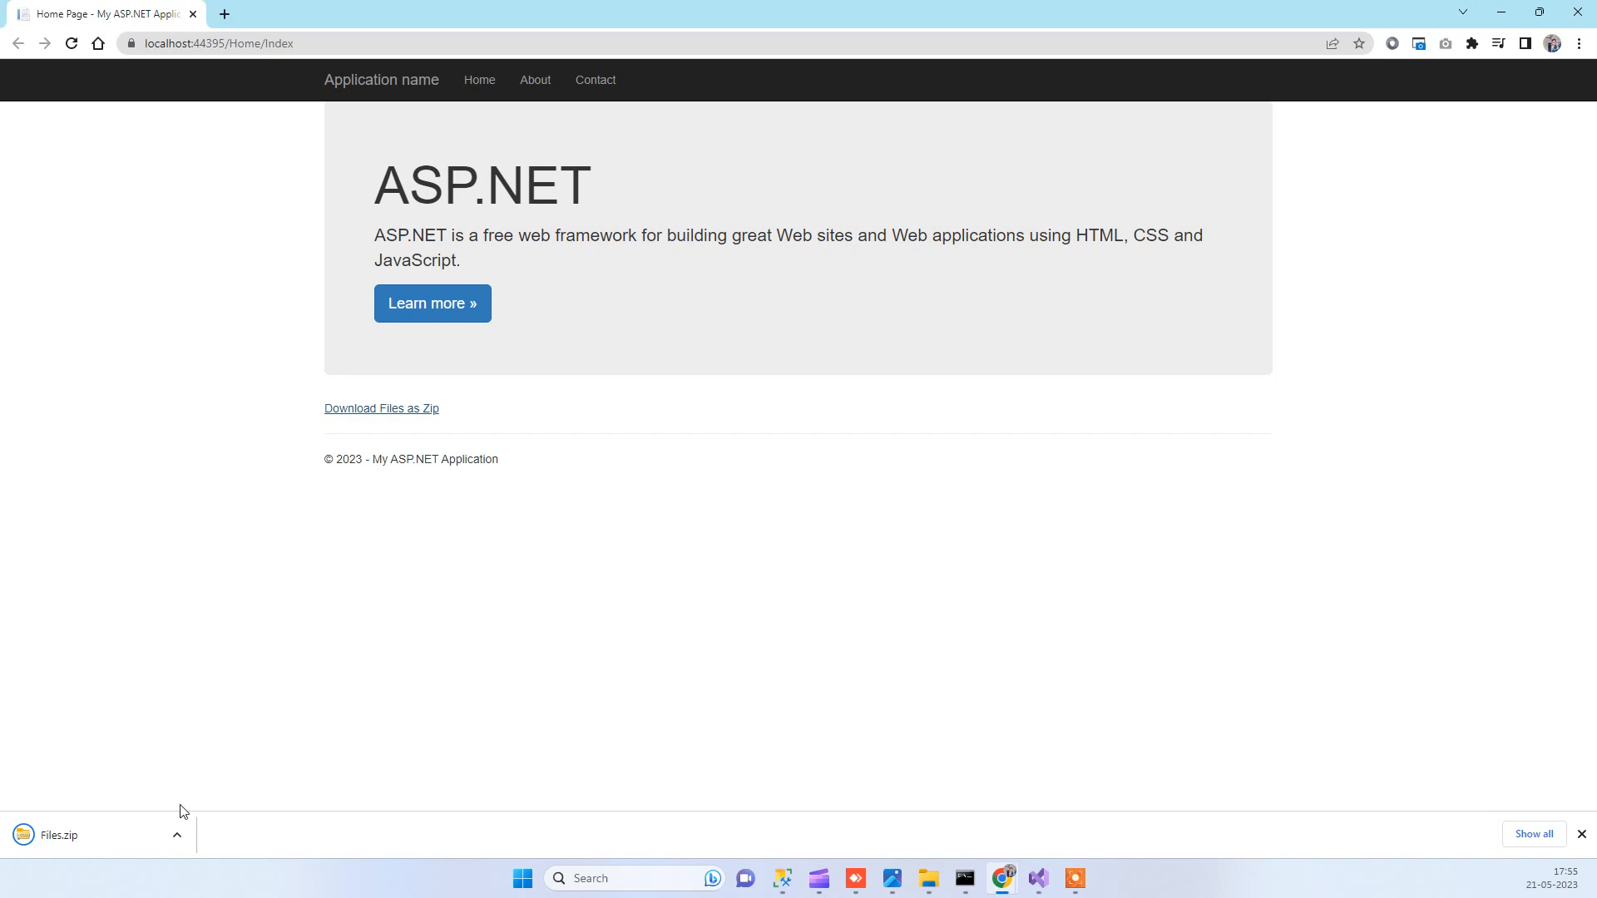
left_click(176, 833)
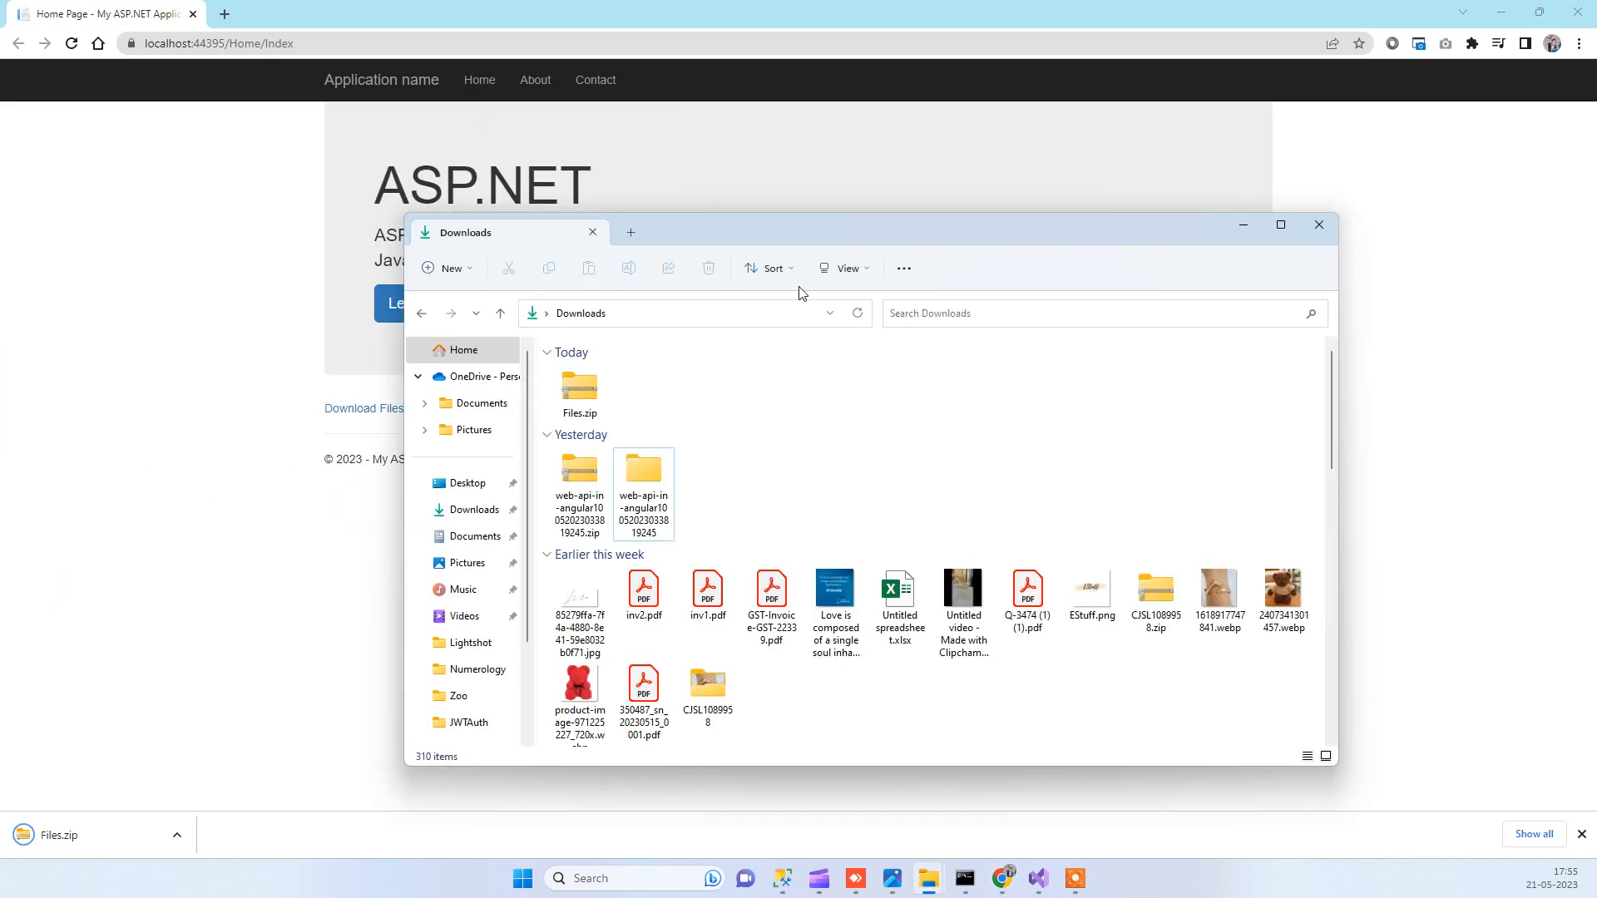
Extract Files.zip into a Files folder in Downloads, then put the Explorer window away.
left_click(579, 392)
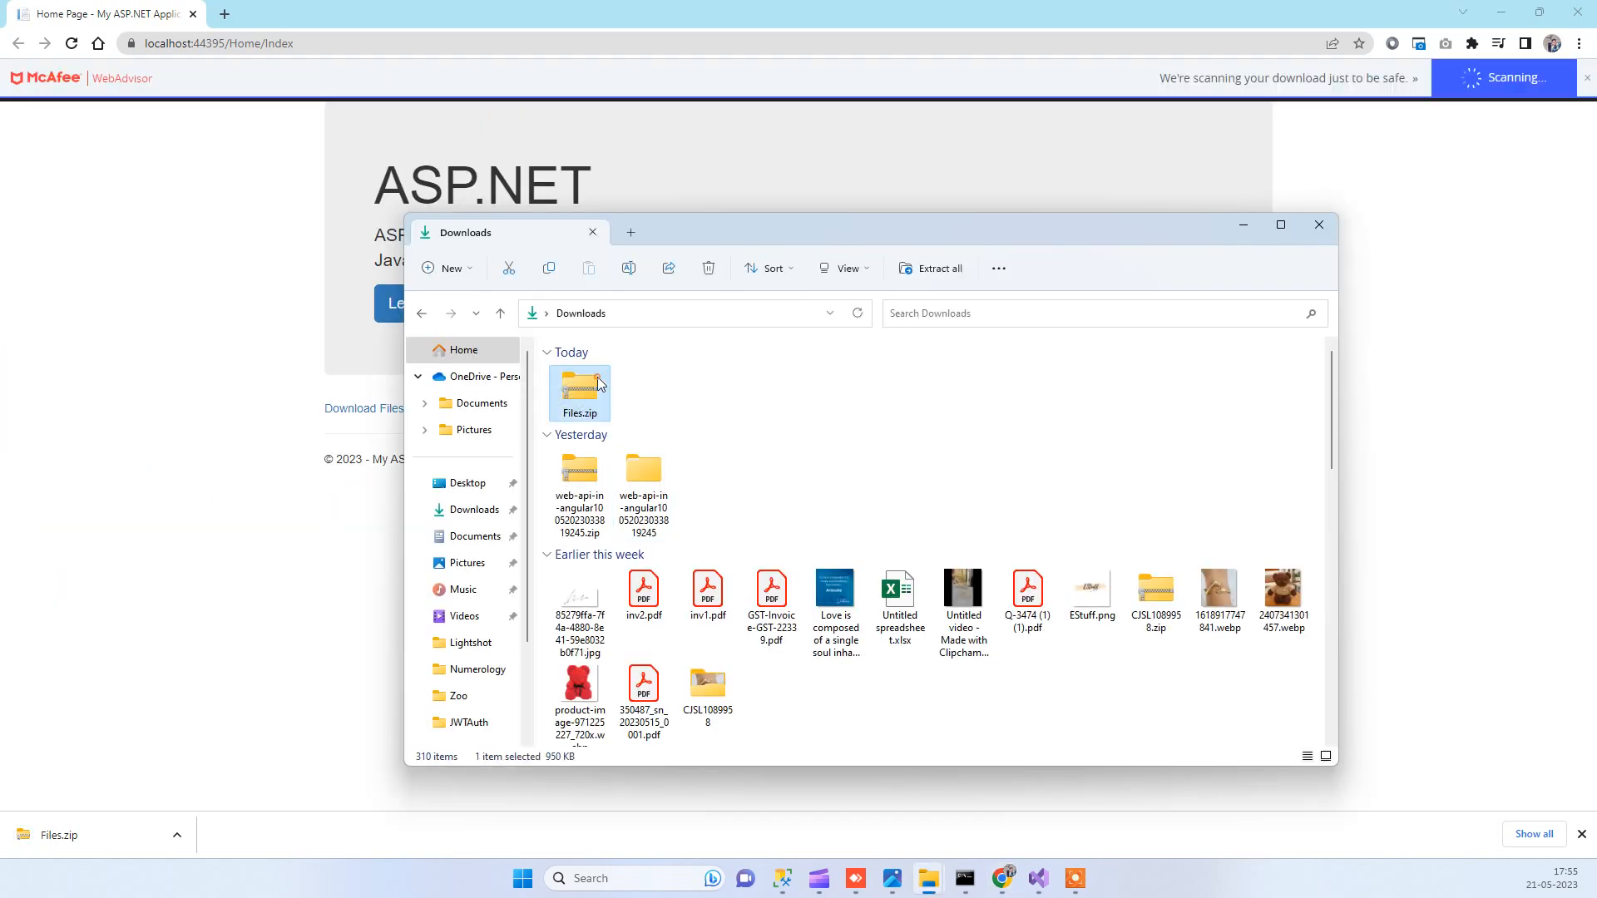
right_click(579, 393)
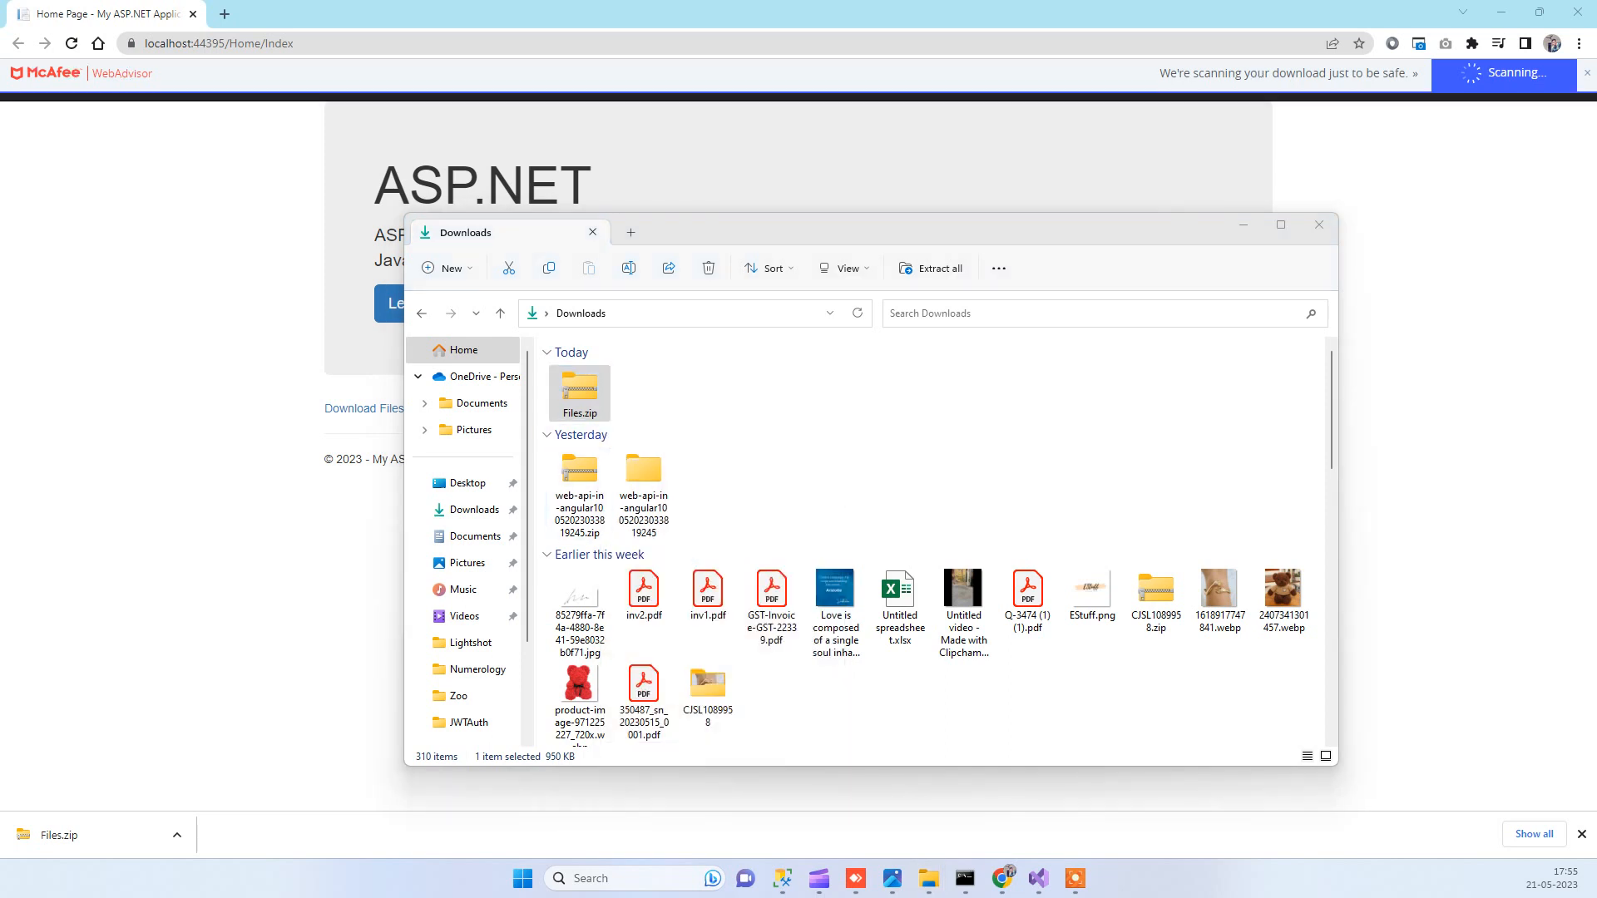
left_click(928, 268)
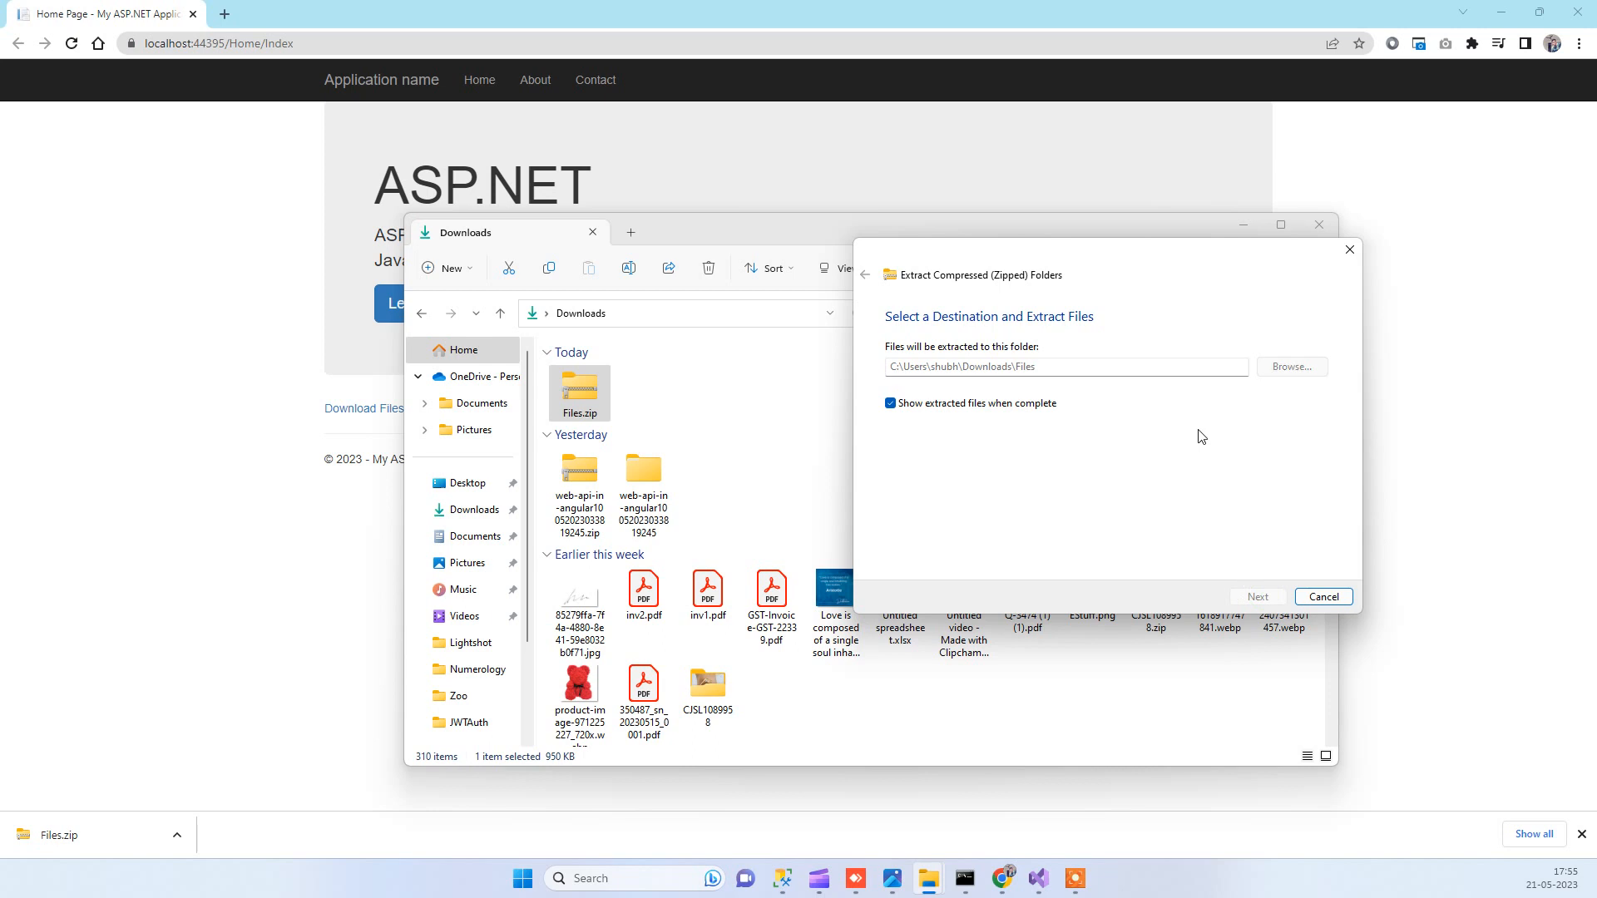
left_click(1321, 596)
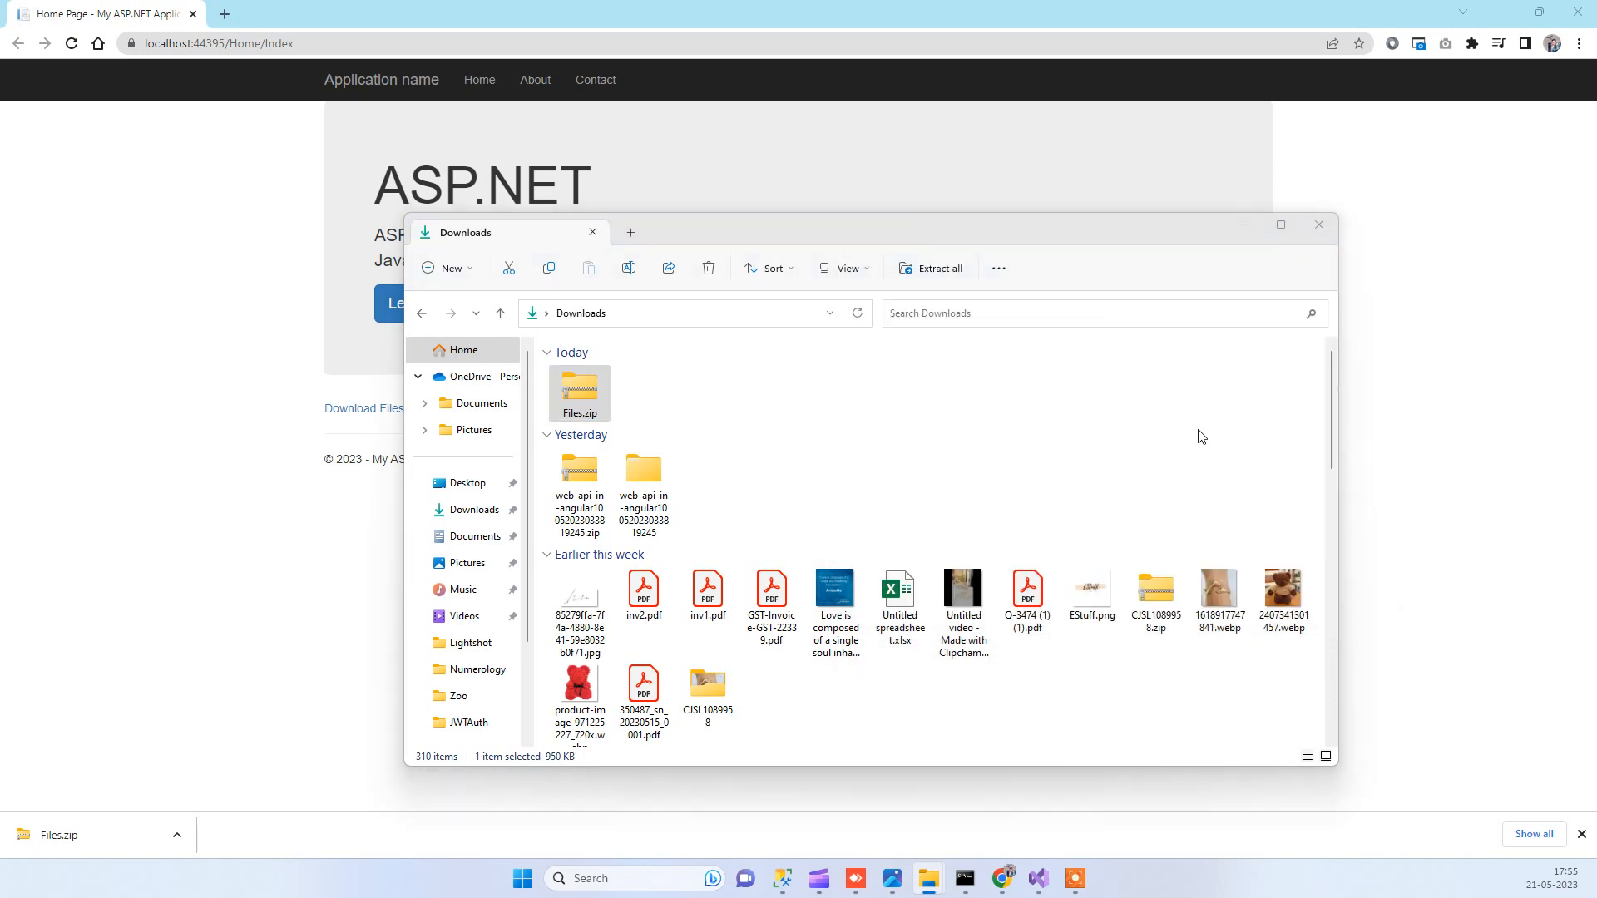
mouse_move(1065, 419)
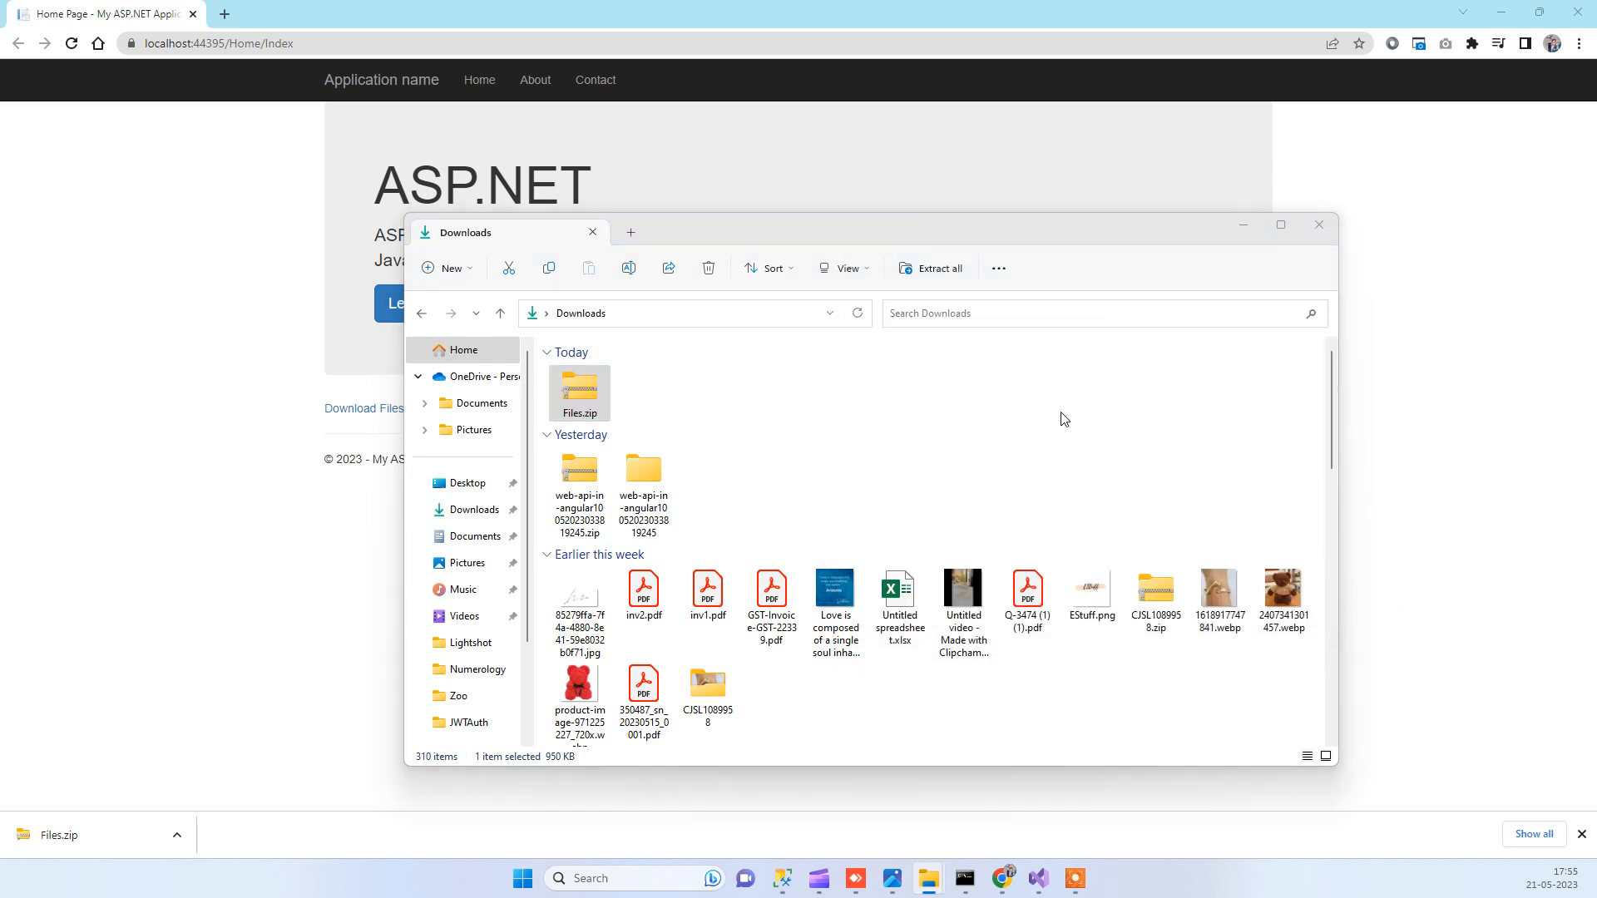
double_click(579, 394)
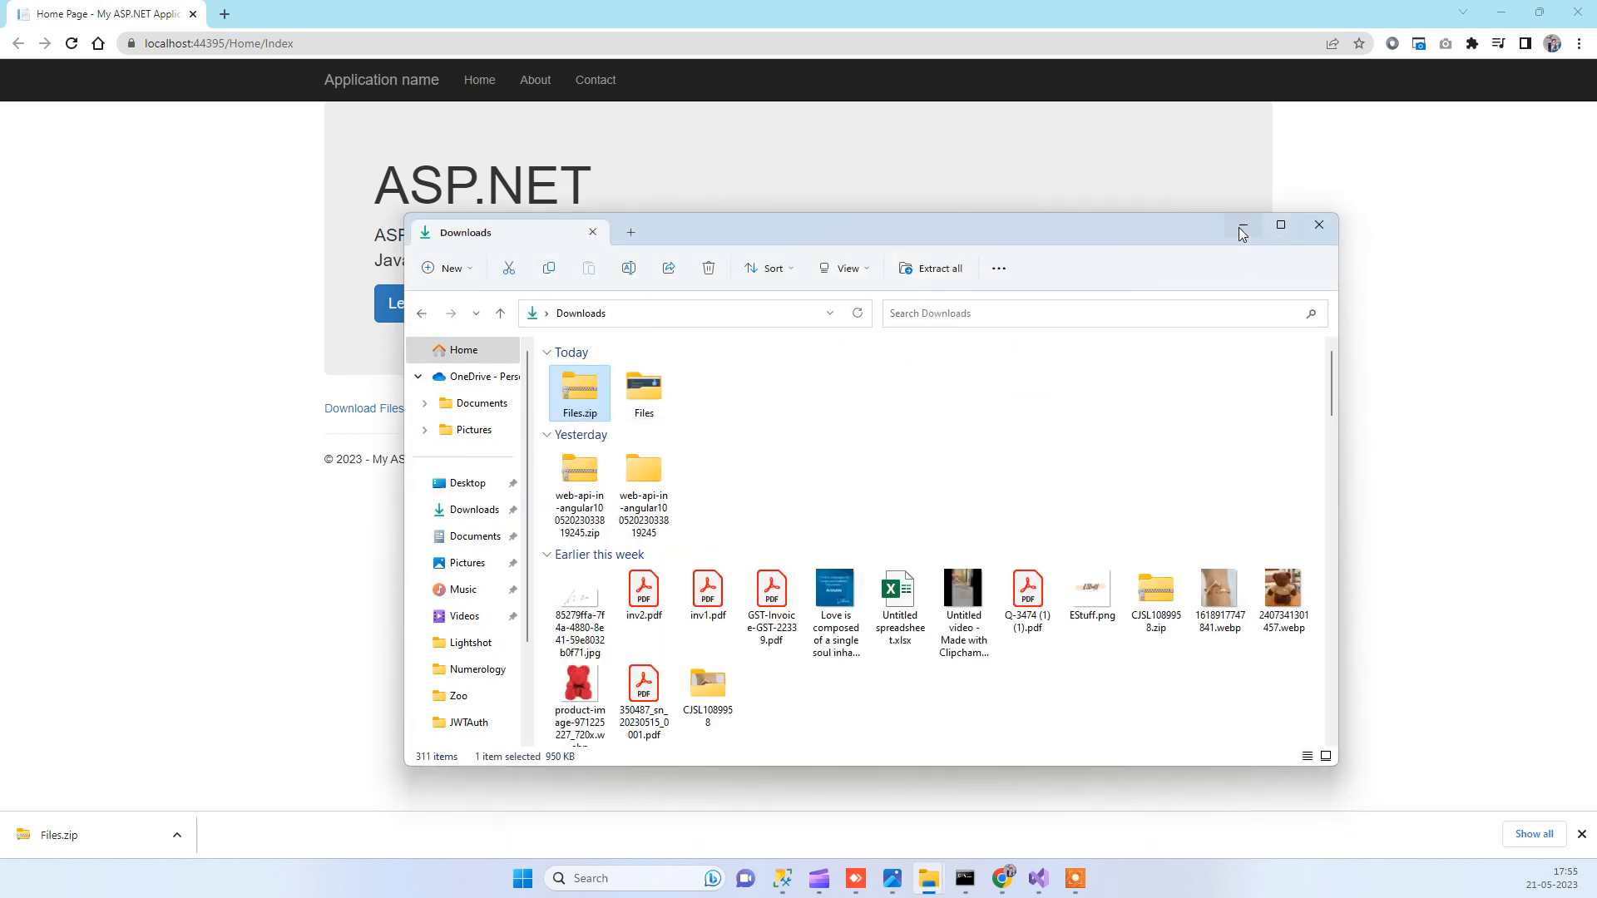
left_click(1241, 225)
type("code2night.com")
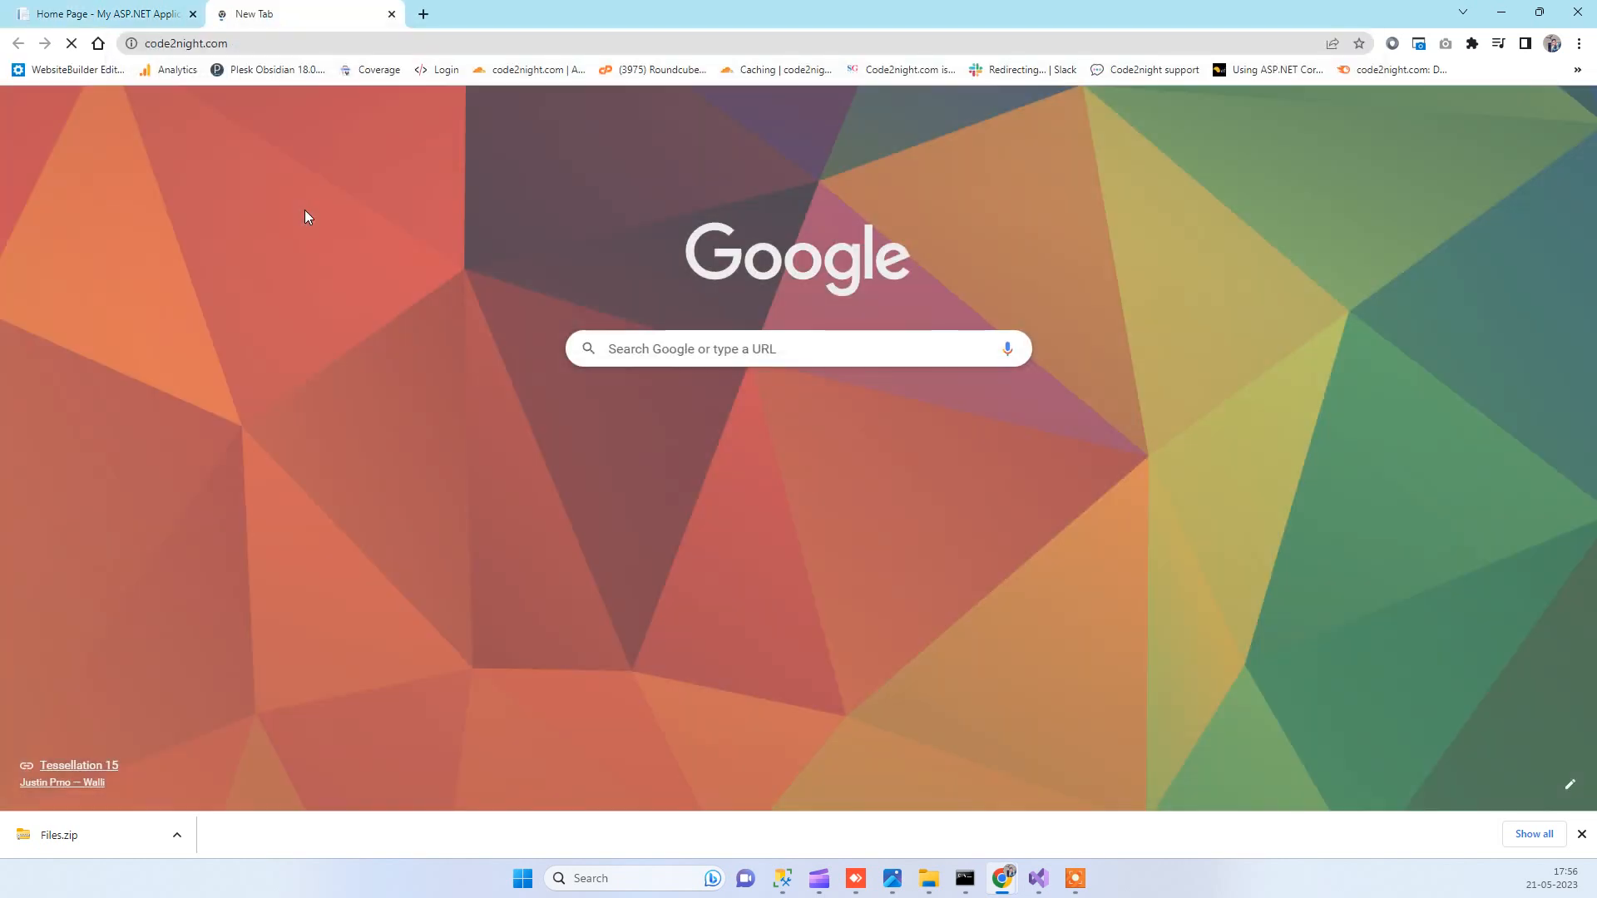
On code2night.com, open the 'Download Files as Zip file in Asp.Net' article and read its code.
left_click(183, 43)
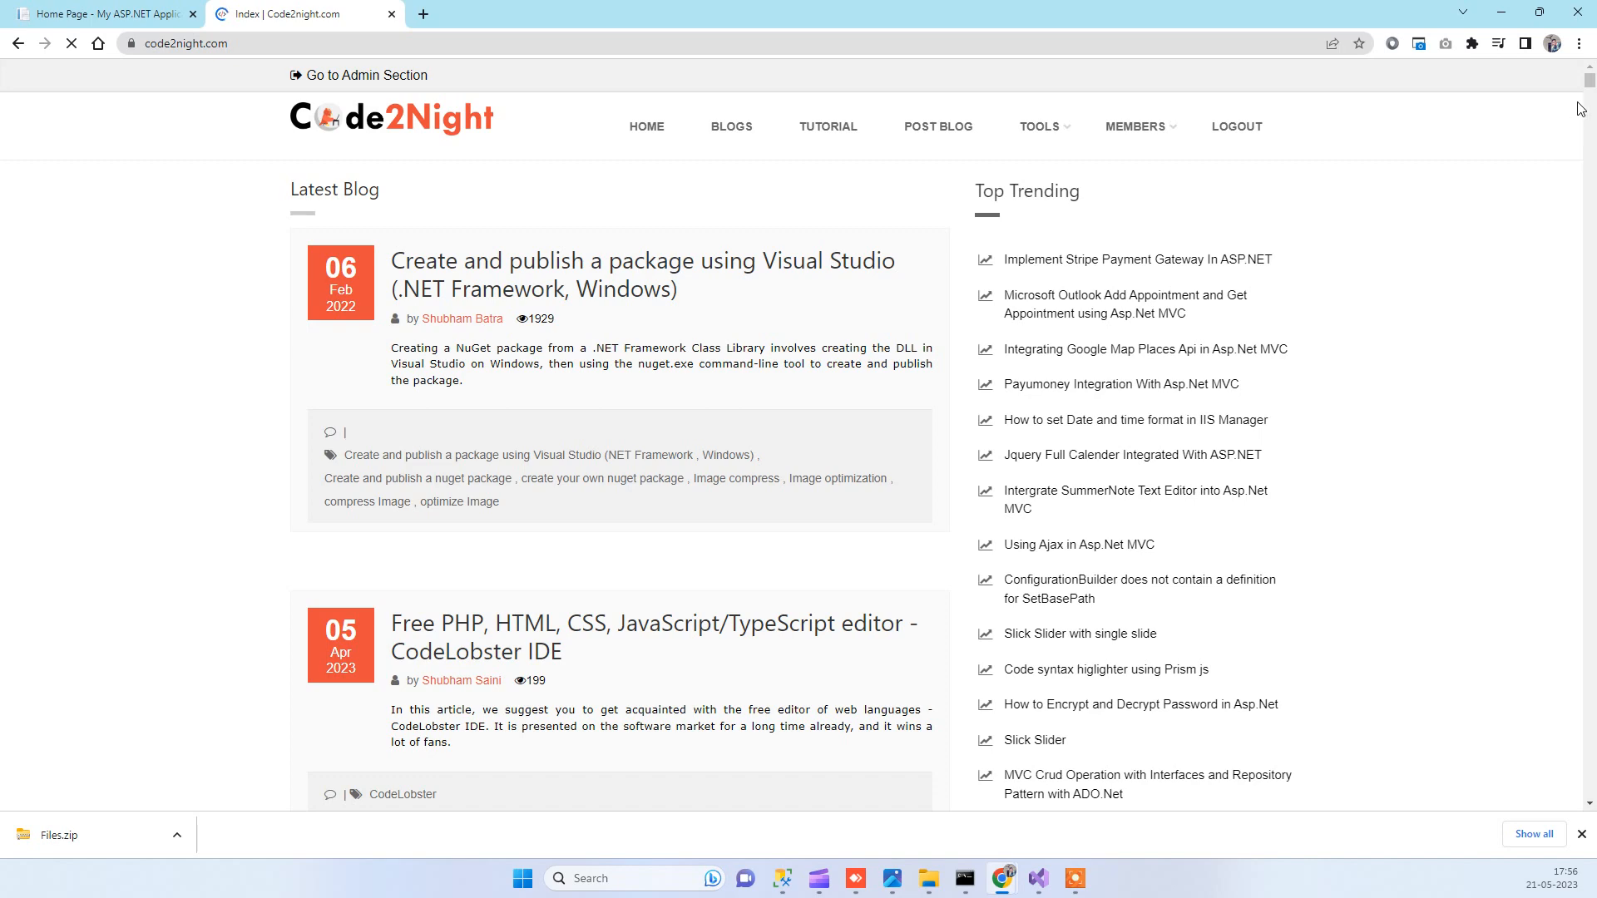
scroll("down", 3)
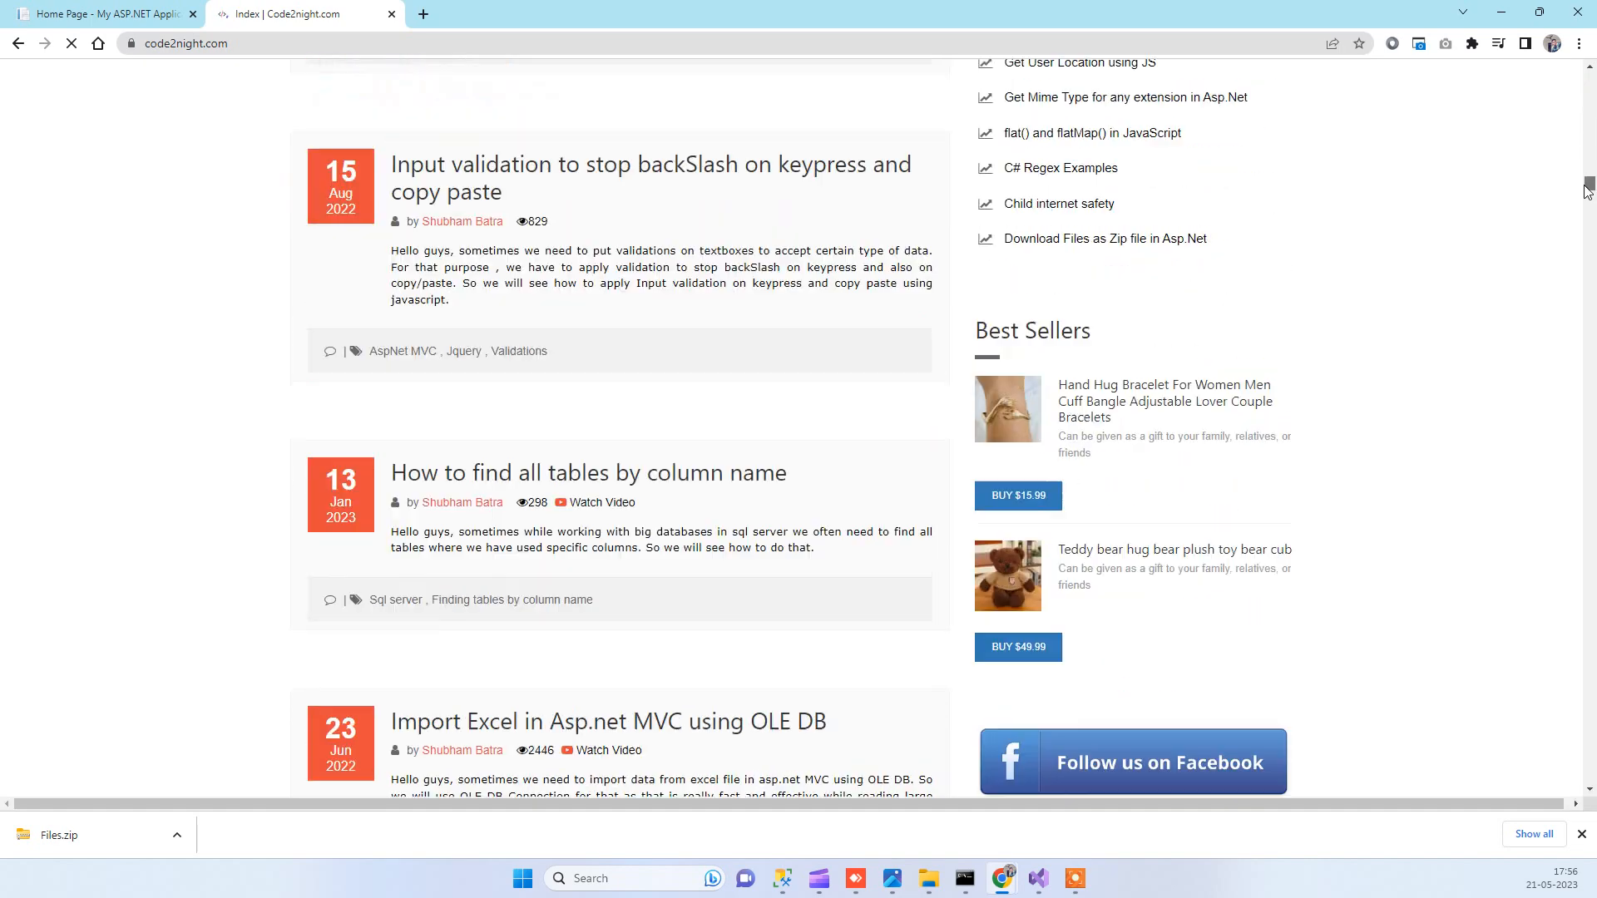
scroll("up", 3)
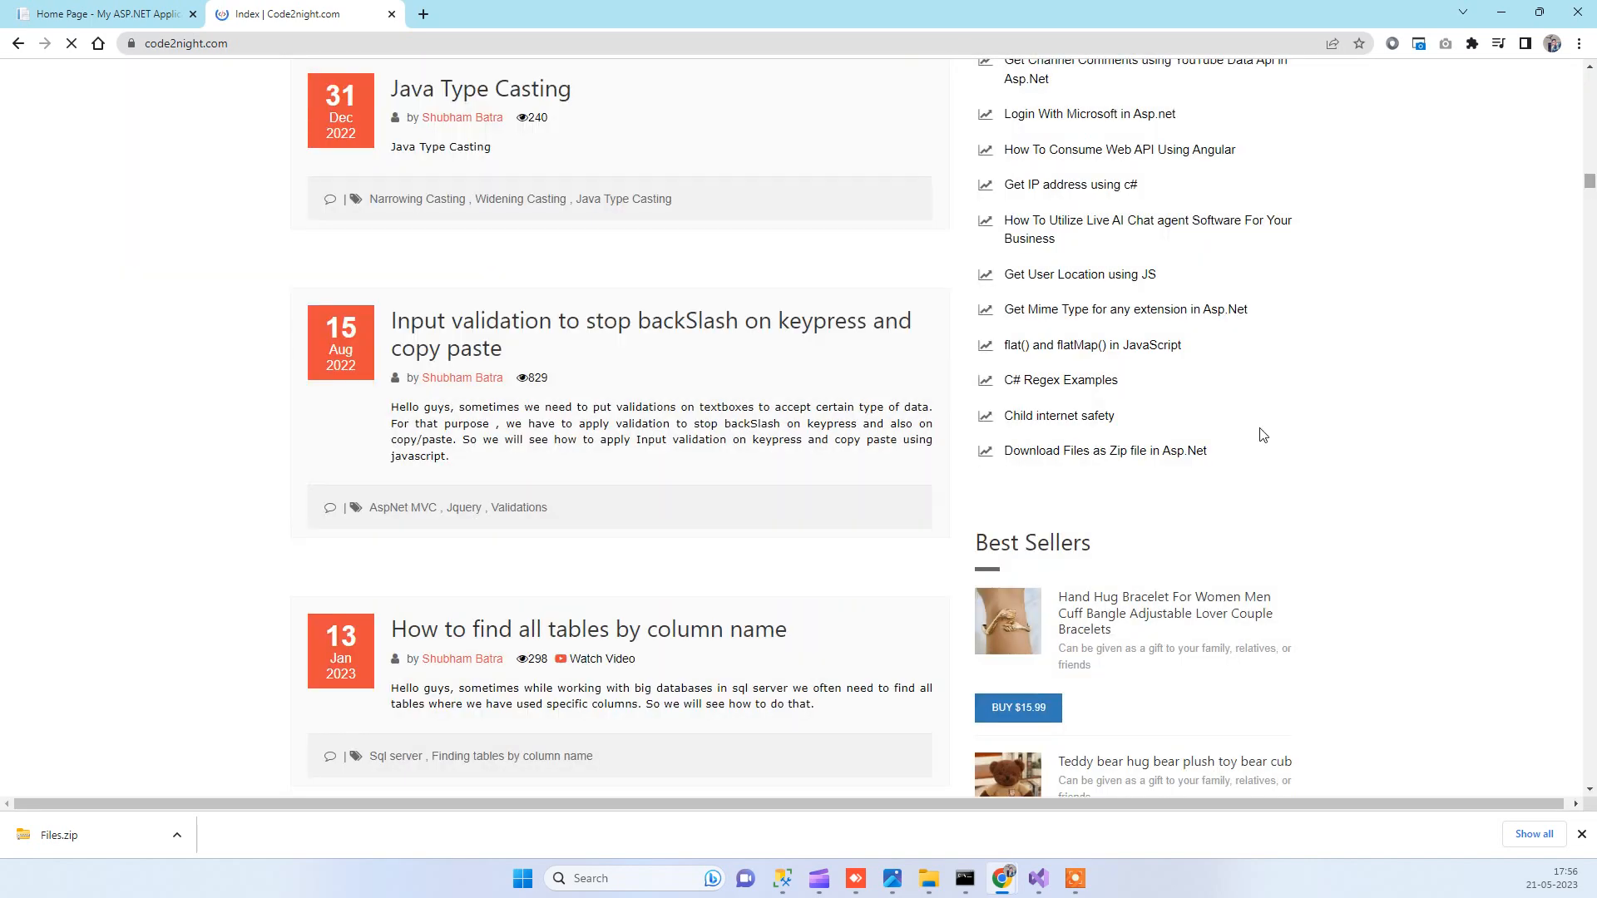
mouse_move(1105, 451)
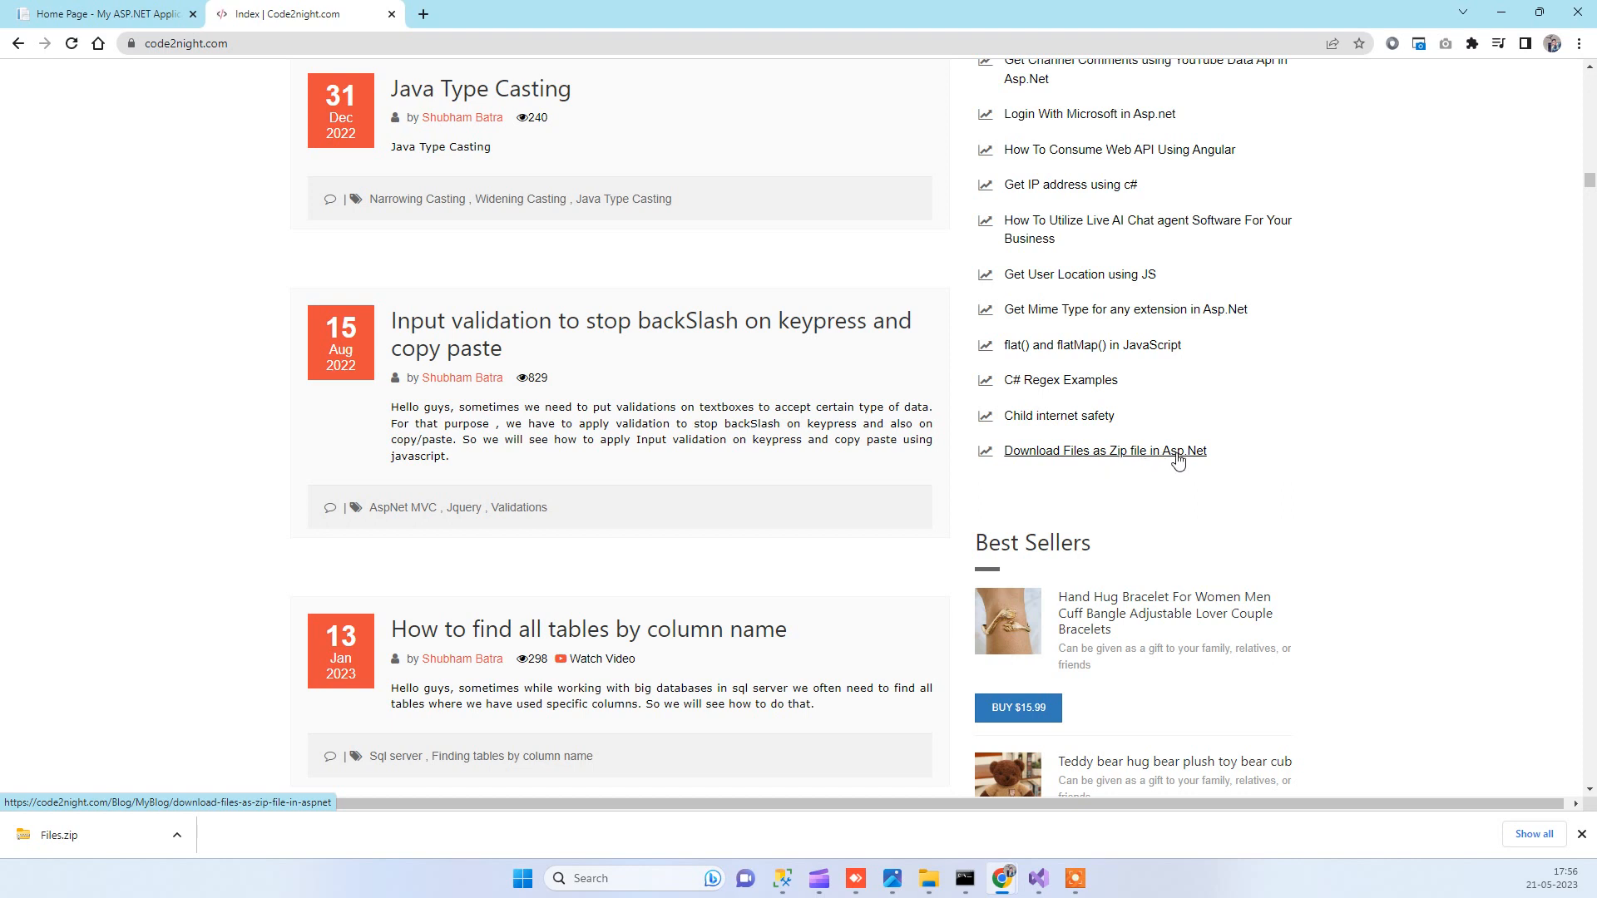
left_click(1105, 451)
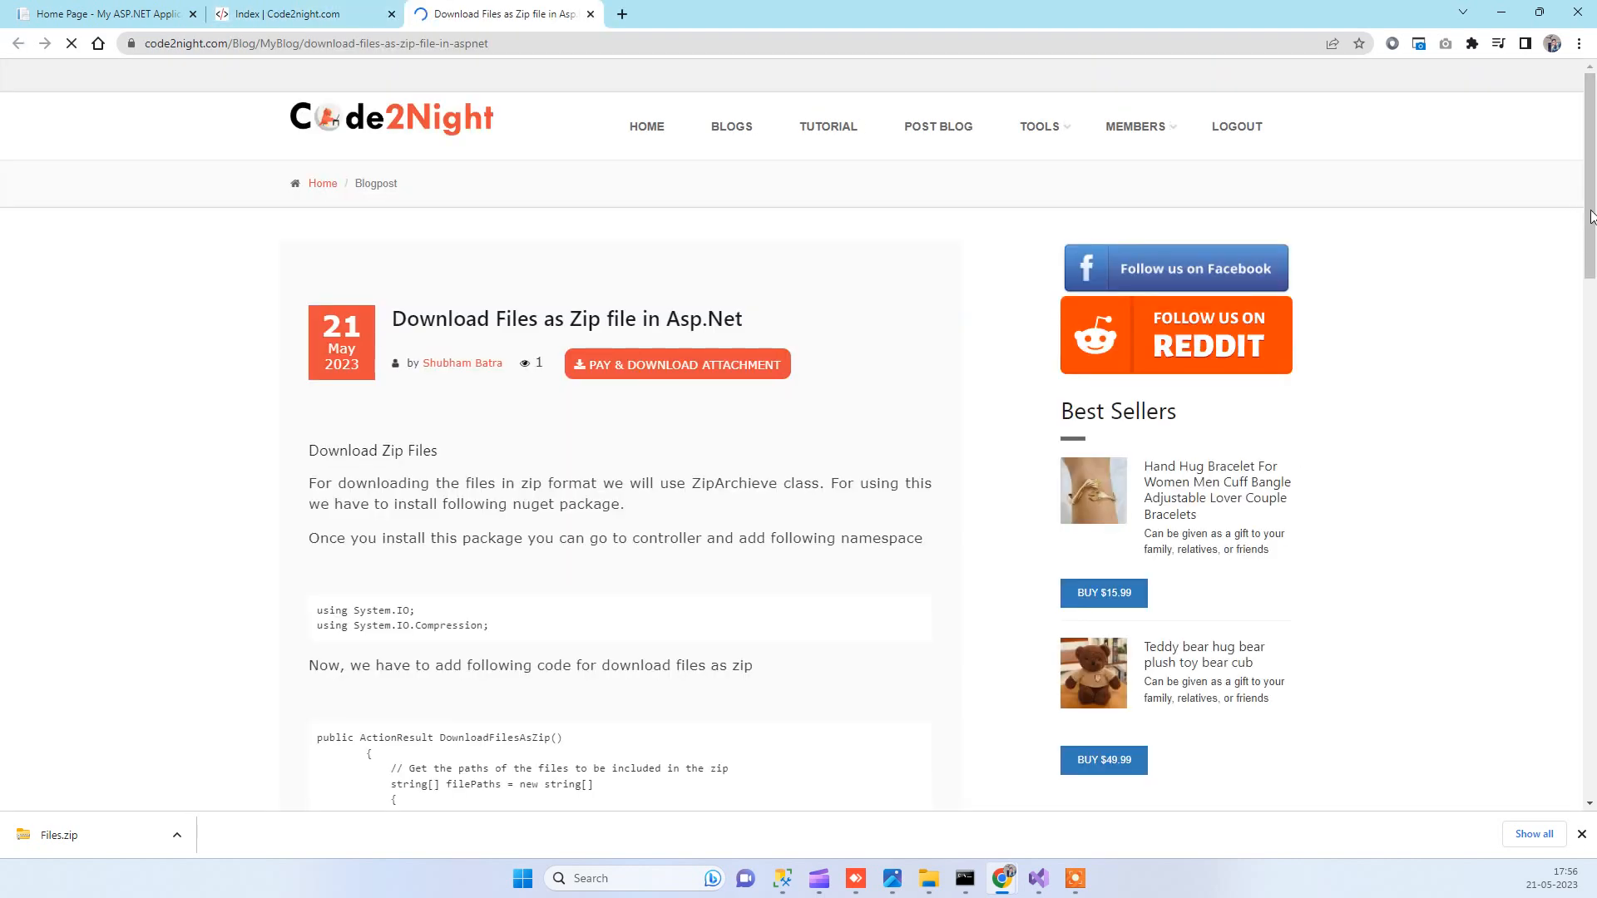
scroll("down", 3)
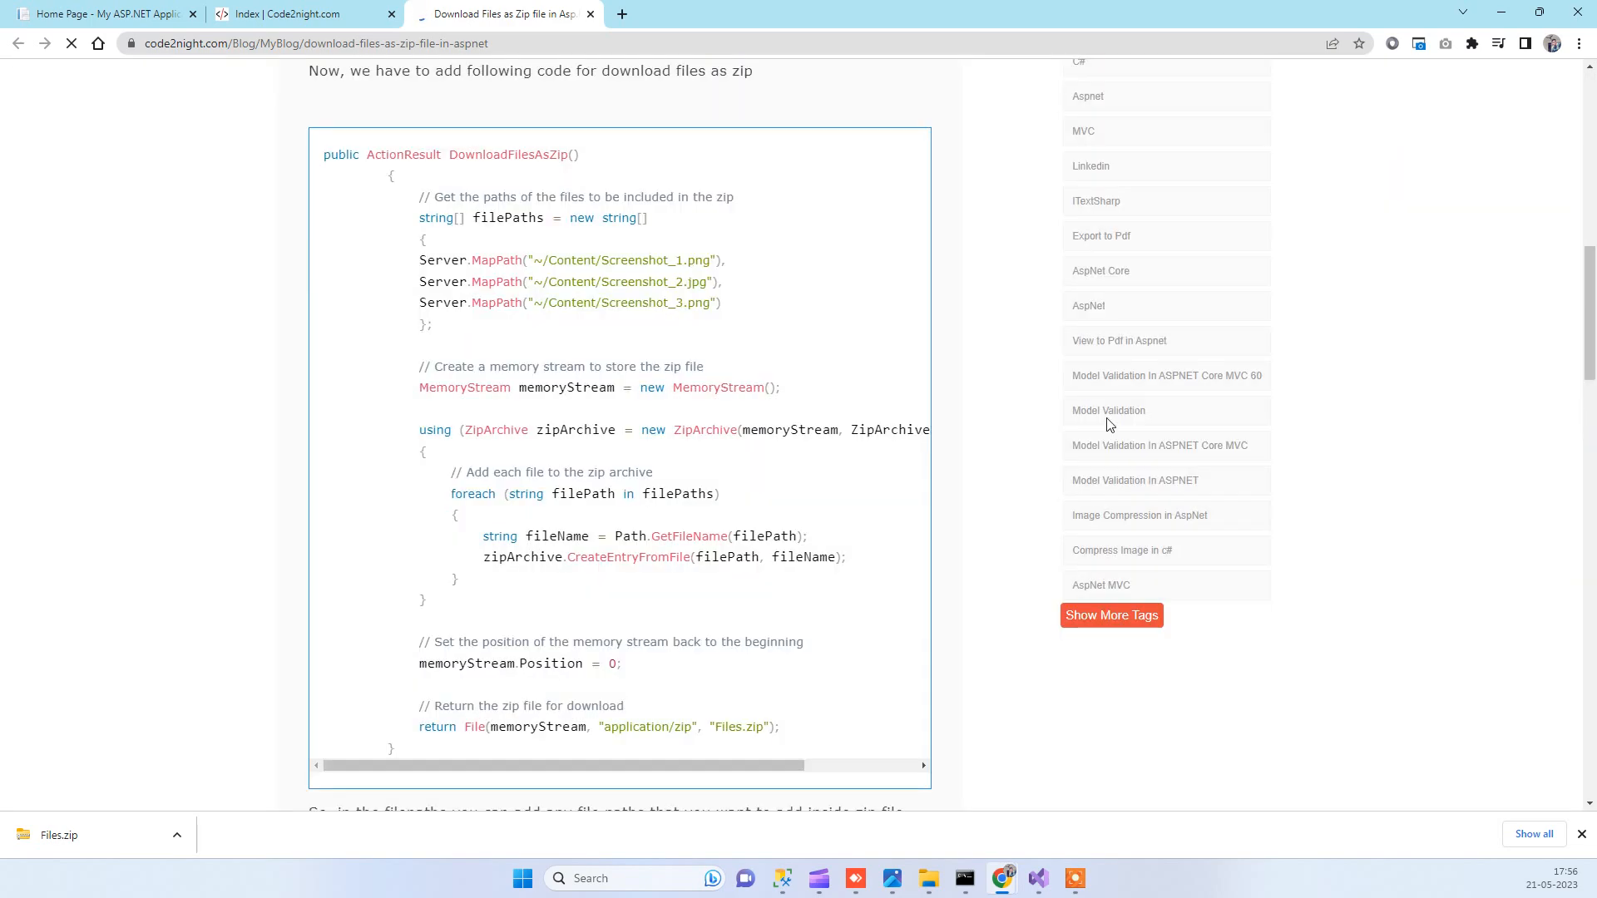
mouse_move(1509, 399)
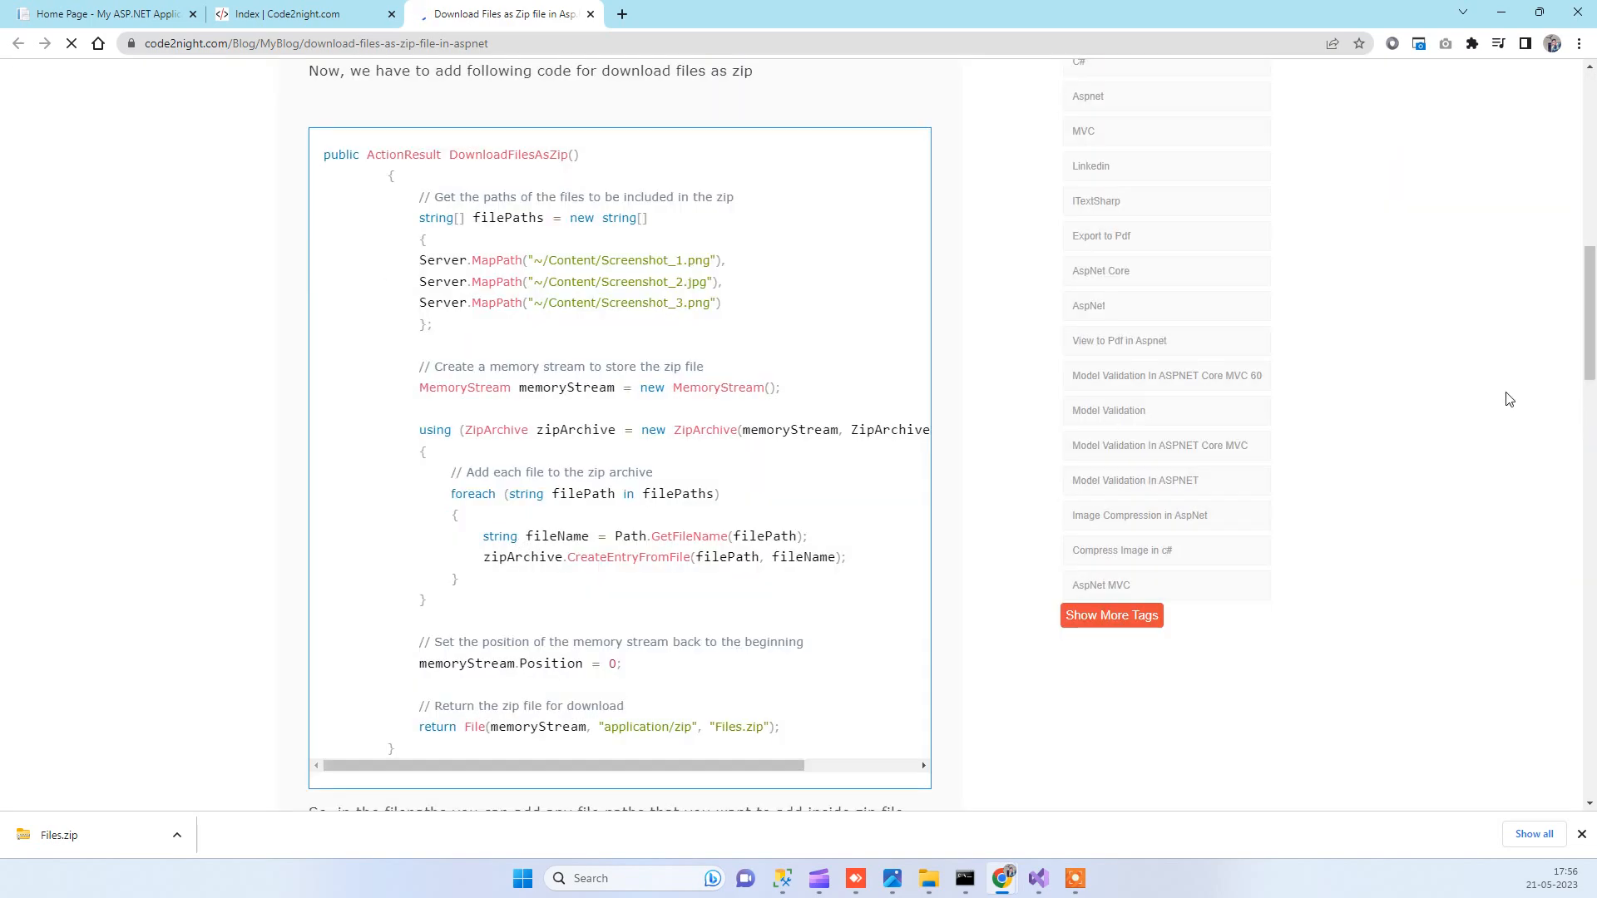
scroll("down", 3)
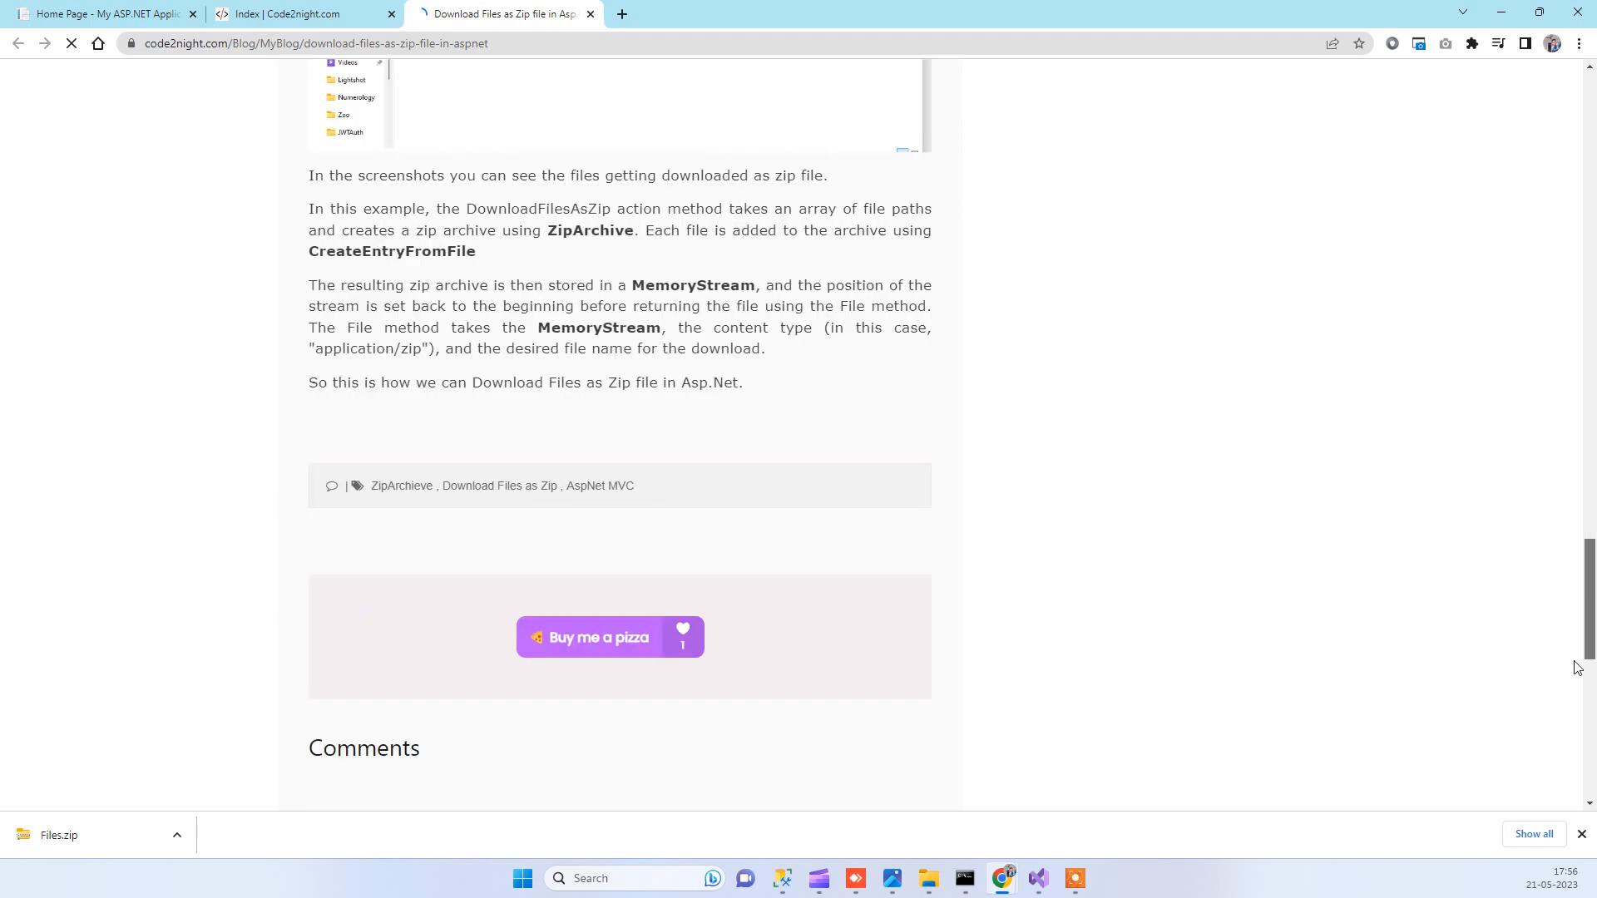